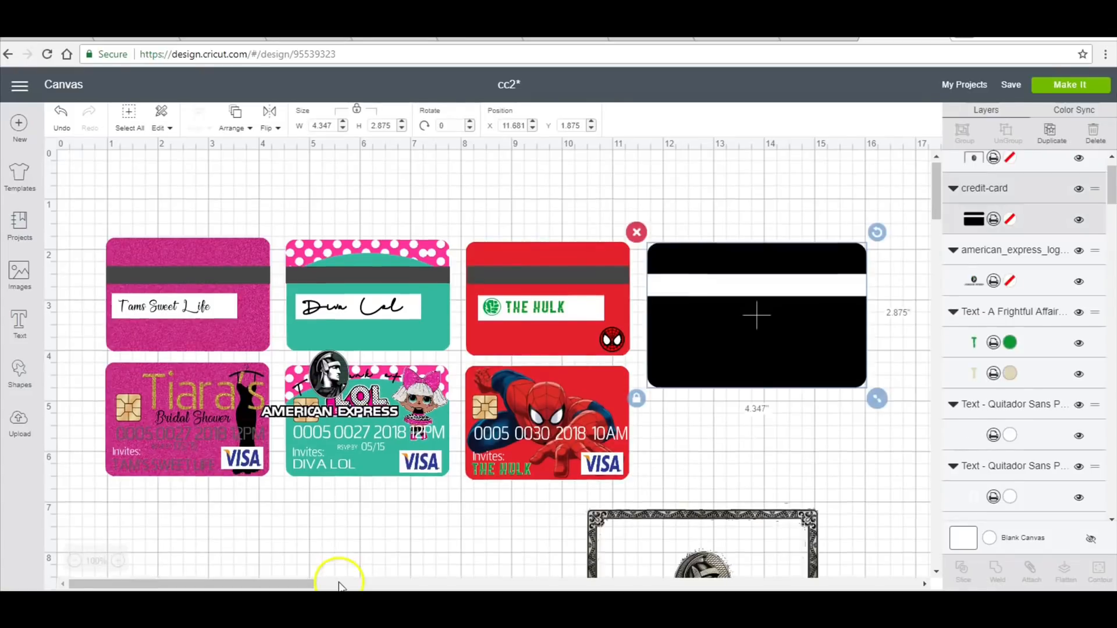
Step: Scroll the canvas to reach the black card back before resizing it
{"action": "scroll", "scroll_direction": "down", "scroll_amount": 3}
{"action": "type", "text": "2.25"}
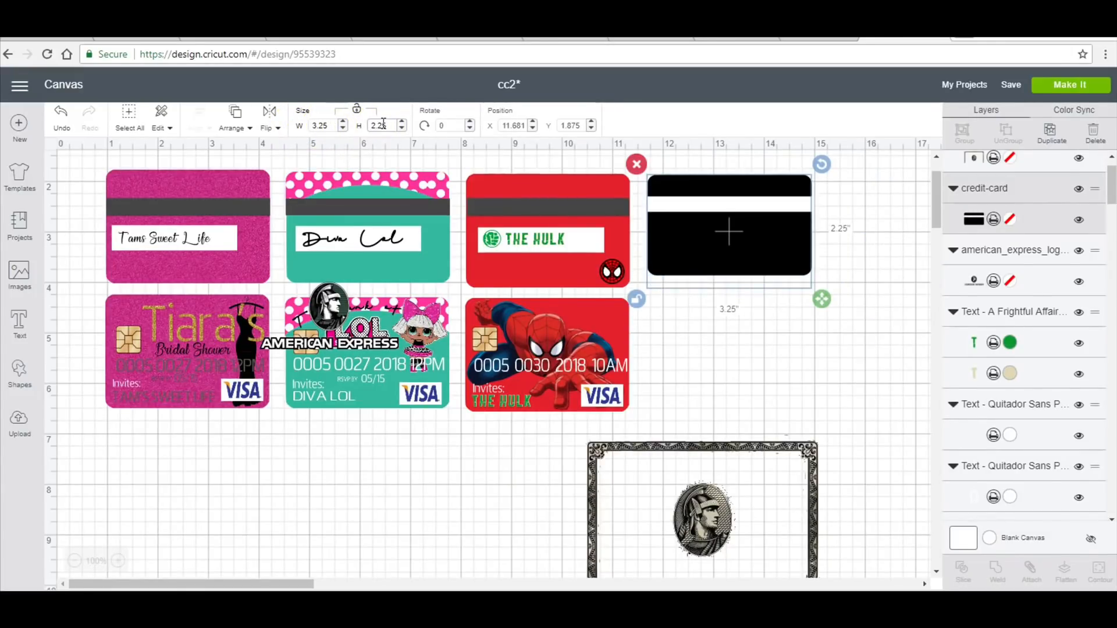
{"action": "mouse_move", "coordinate": [719, 214]}
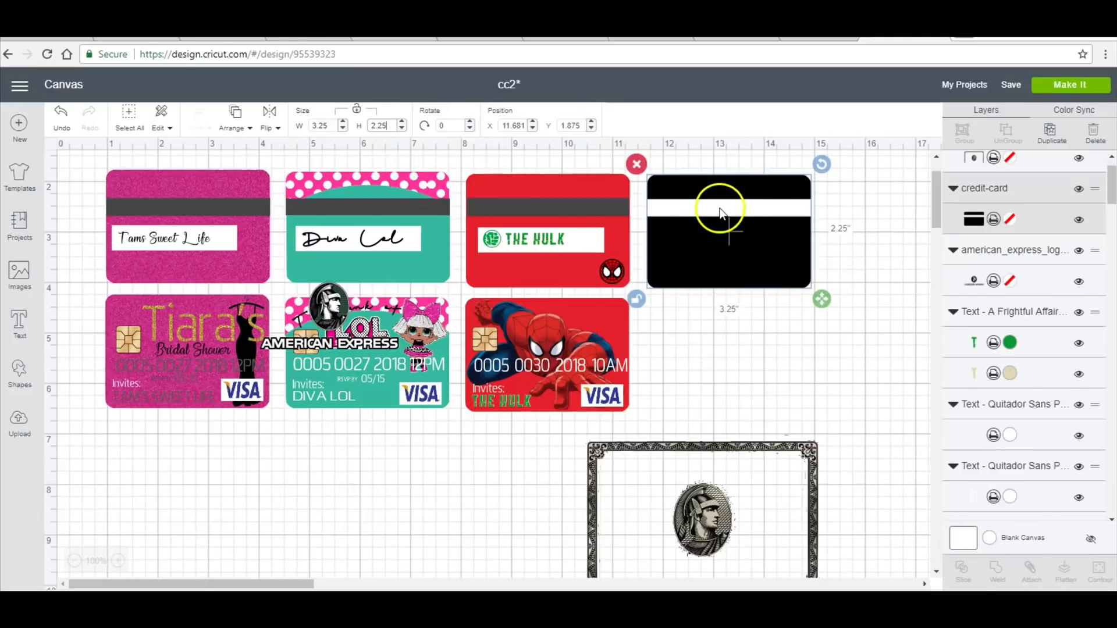
{"action": "mouse_move", "coordinate": [732, 215]}
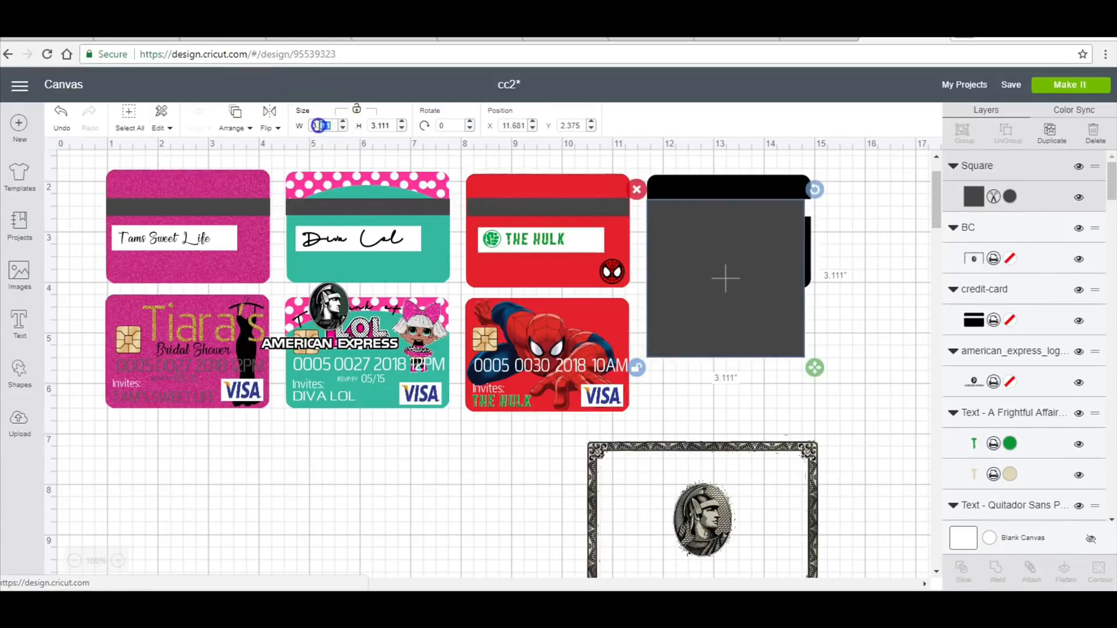
Step: Resize the square to a 3.25-wide stripe and pick a grey layer colour
{"action": "type", "text": "3.25"}
{"action": "left_click", "coordinate": [386, 124]}
{"action": "type", "text": "0.347"}
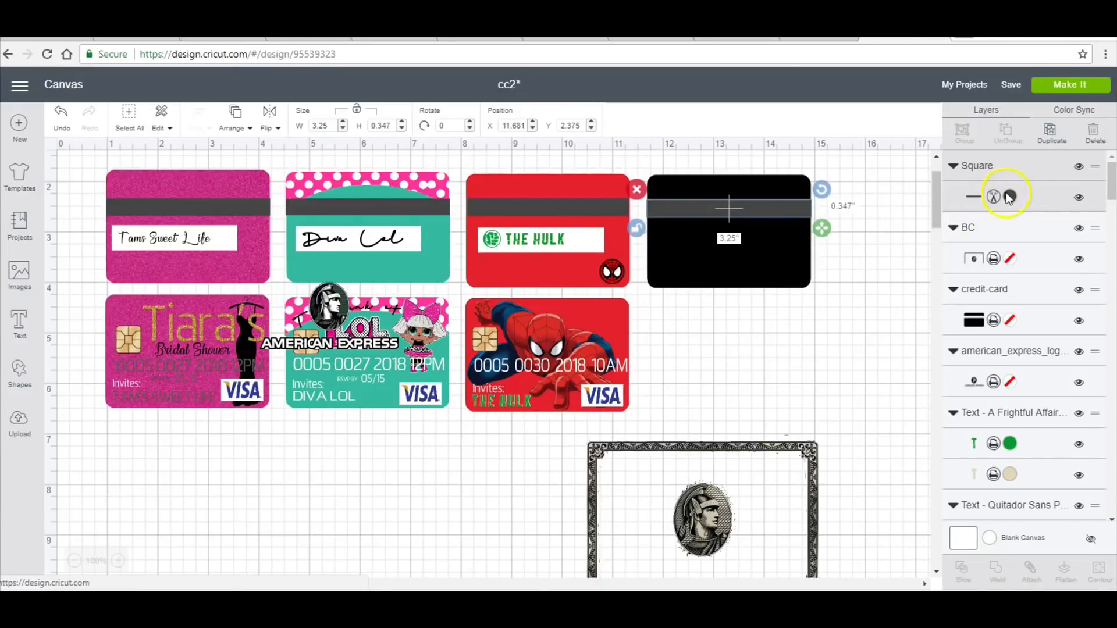
{"action": "left_click", "coordinate": [1010, 197]}
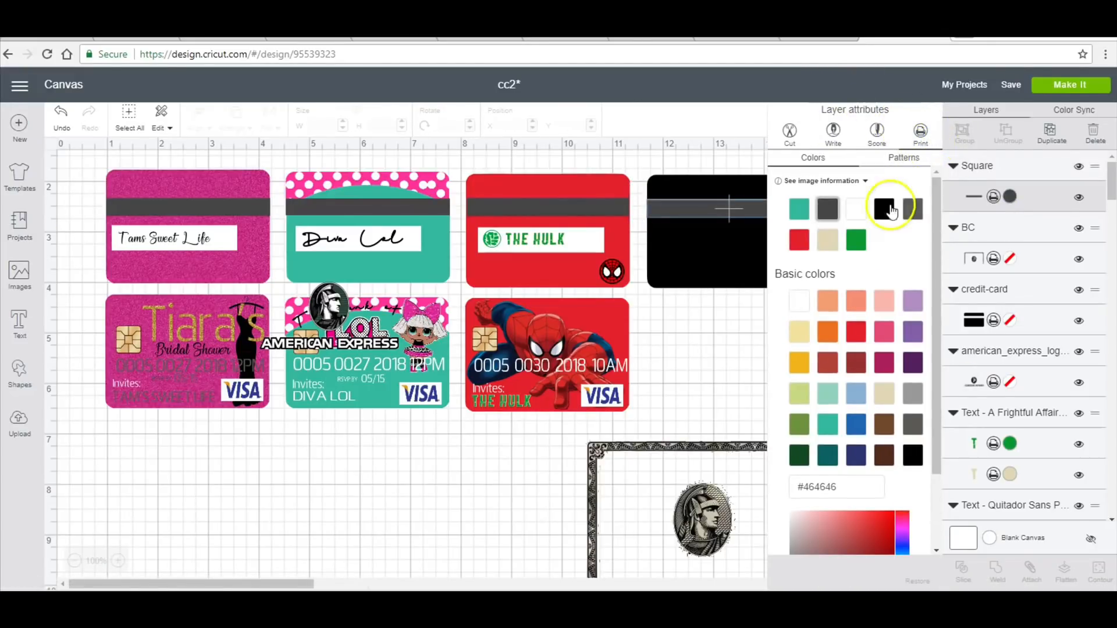
{"action": "mouse_move", "coordinate": [855, 210]}
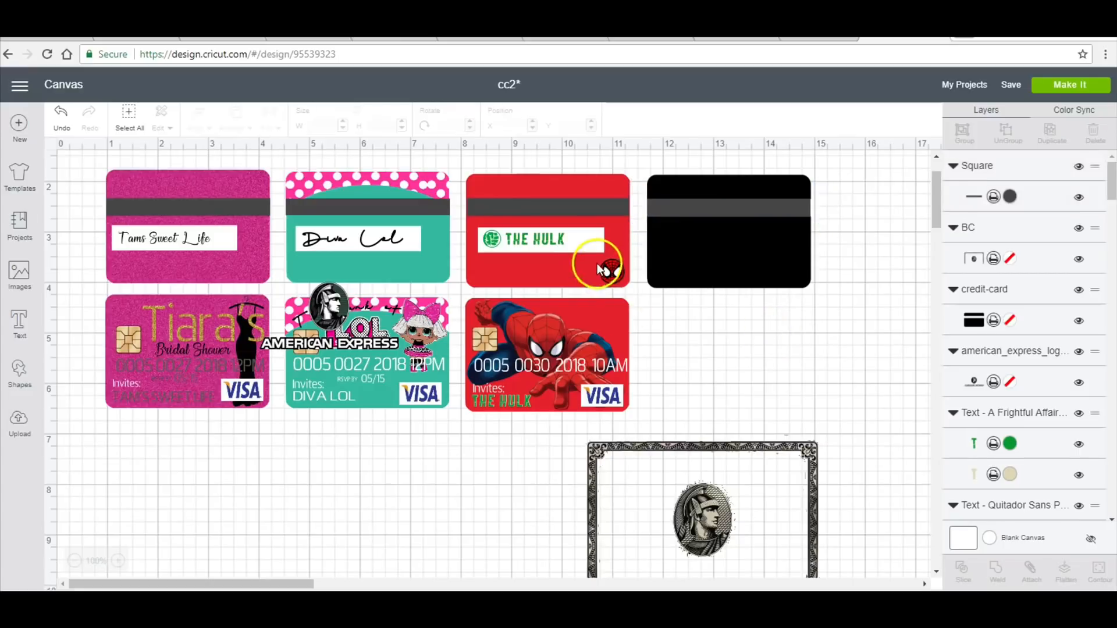
Step: Duplicate THE HULK card's white signature panel for the black card back
{"action": "left_click", "coordinate": [540, 238]}
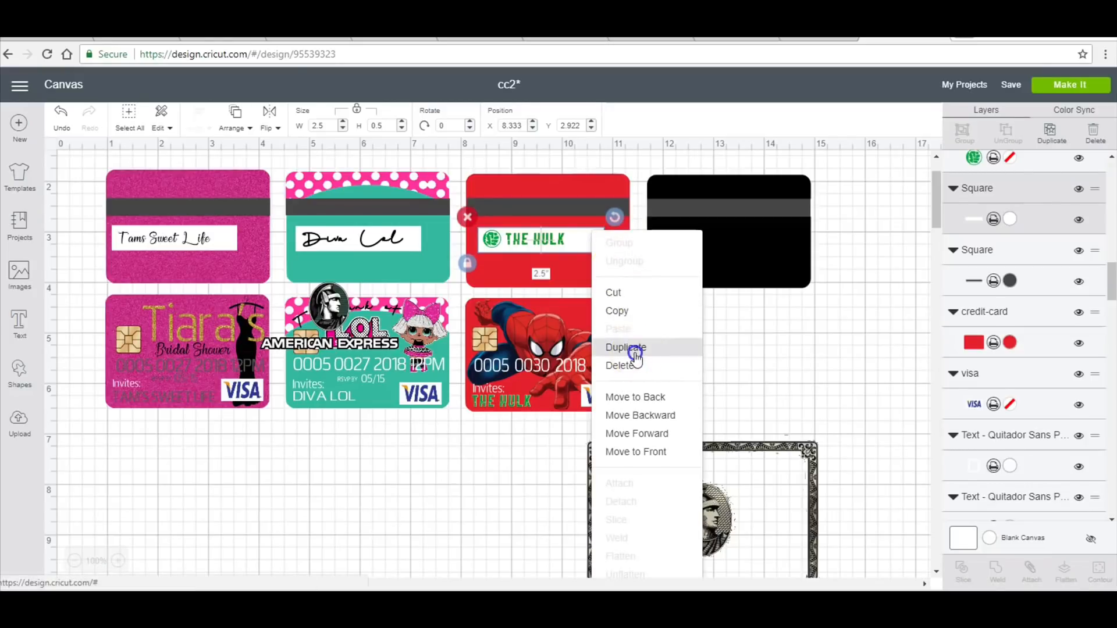
{"action": "left_click", "coordinate": [624, 347]}
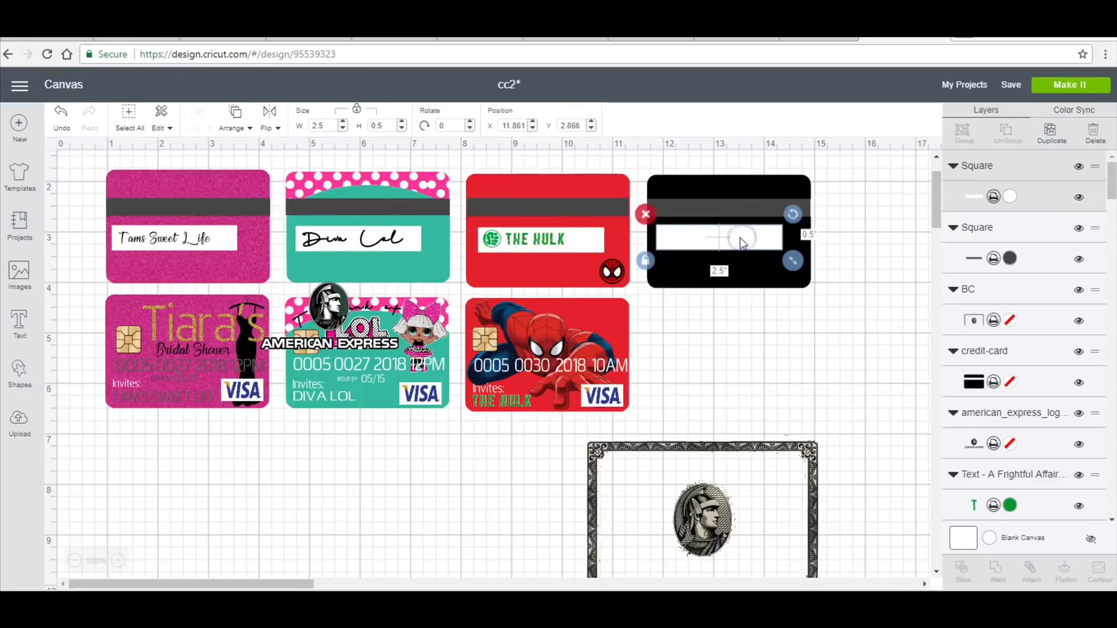
{"action": "mouse_move", "coordinate": [688, 349]}
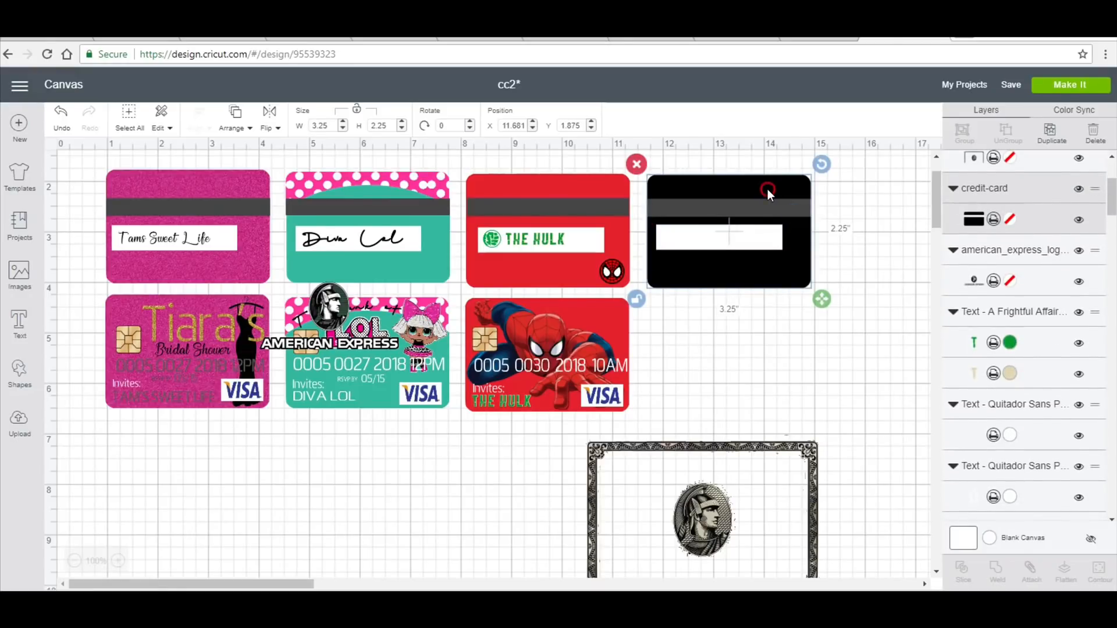
{"action": "mouse_move", "coordinate": [726, 297]}
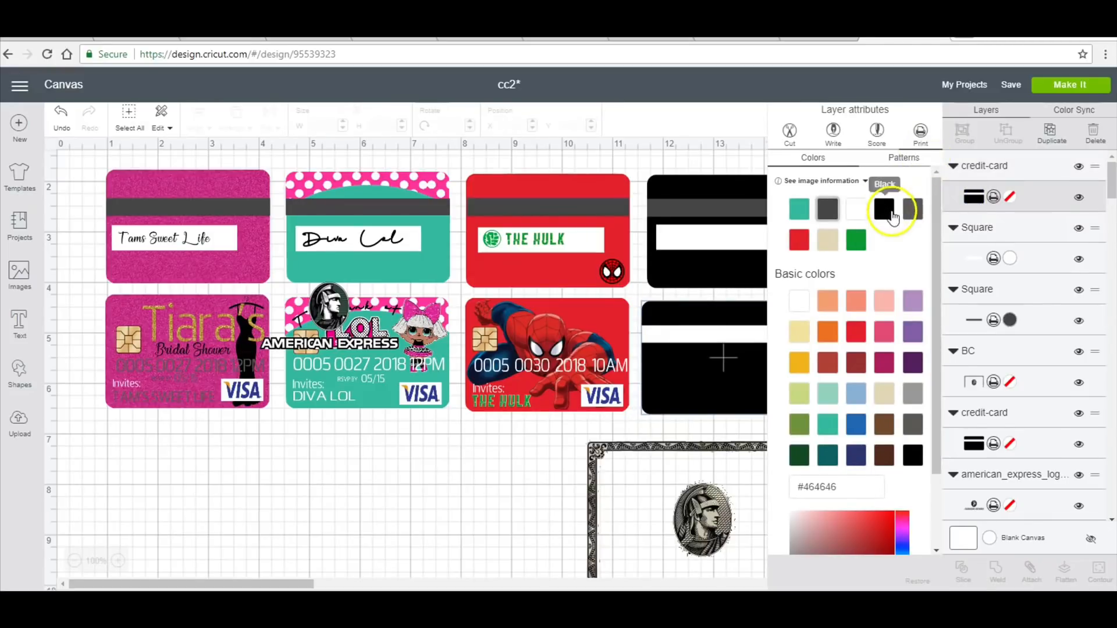
Step: Fill the duplicated credit-card shape solid black
{"action": "left_click", "coordinate": [883, 209]}
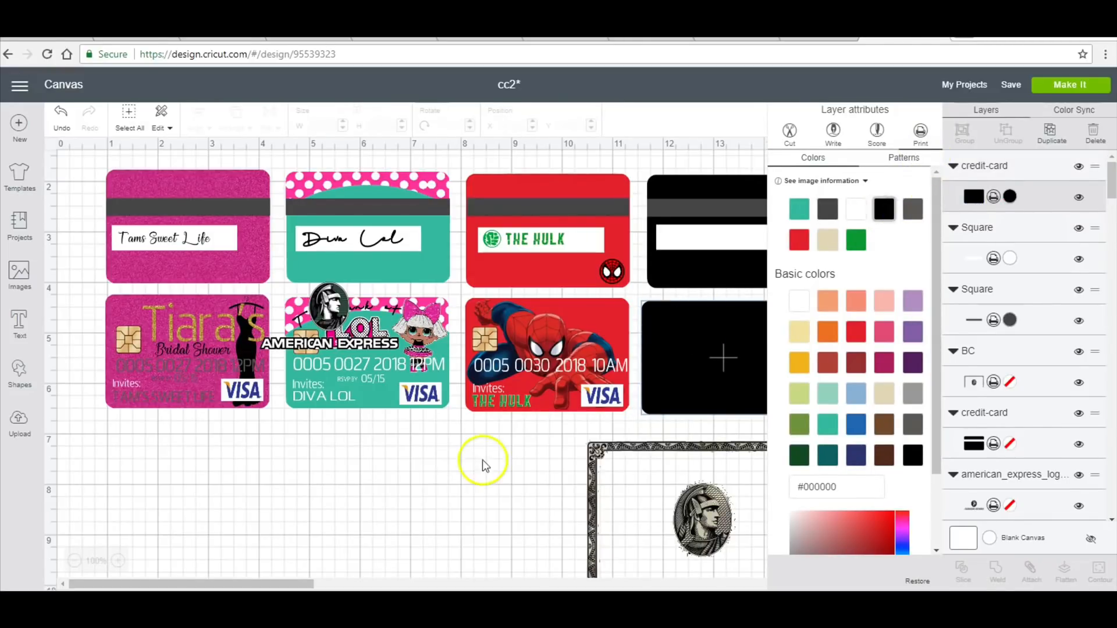
{"action": "mouse_move", "coordinate": [376, 439]}
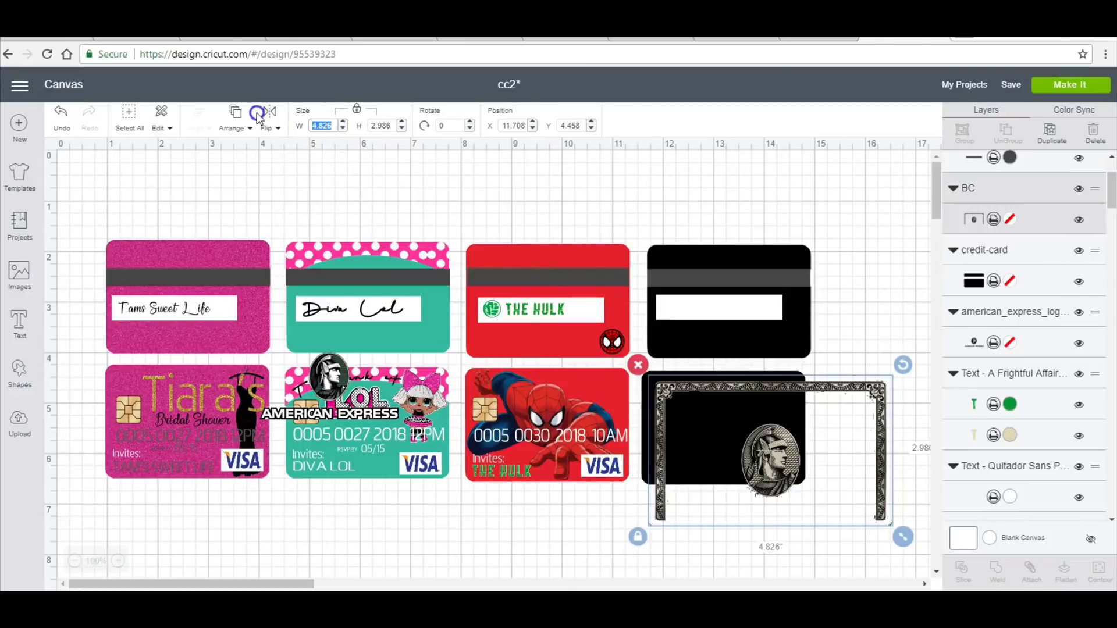
Step: Resize the ornate border image to 3.25 wide to frame the black card
{"action": "type", "text": "3.25"}
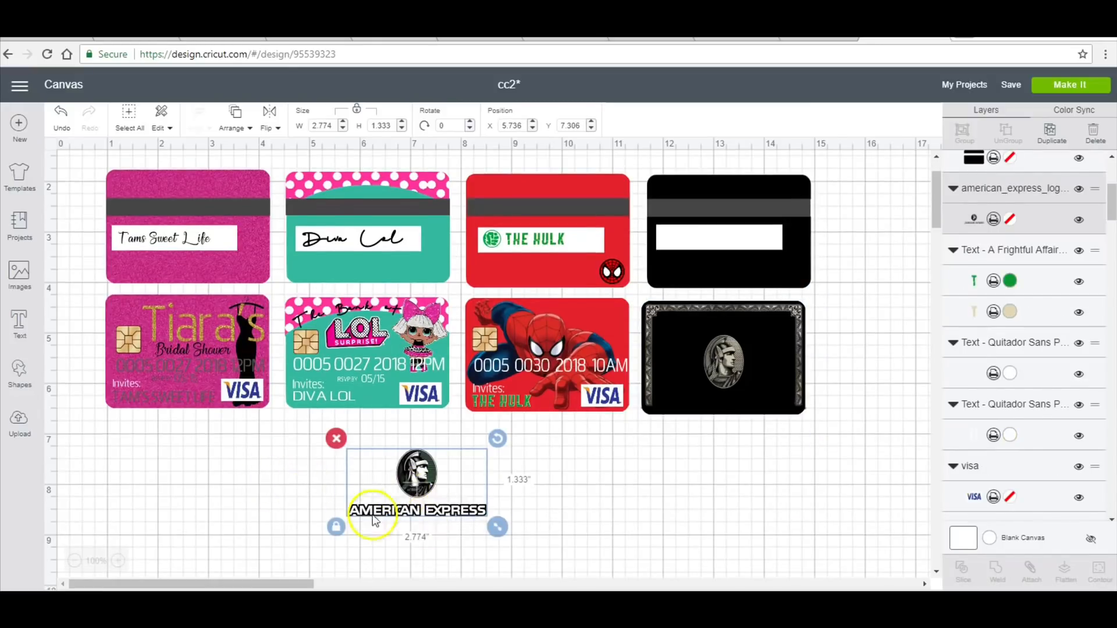
{"action": "mouse_move", "coordinate": [409, 534]}
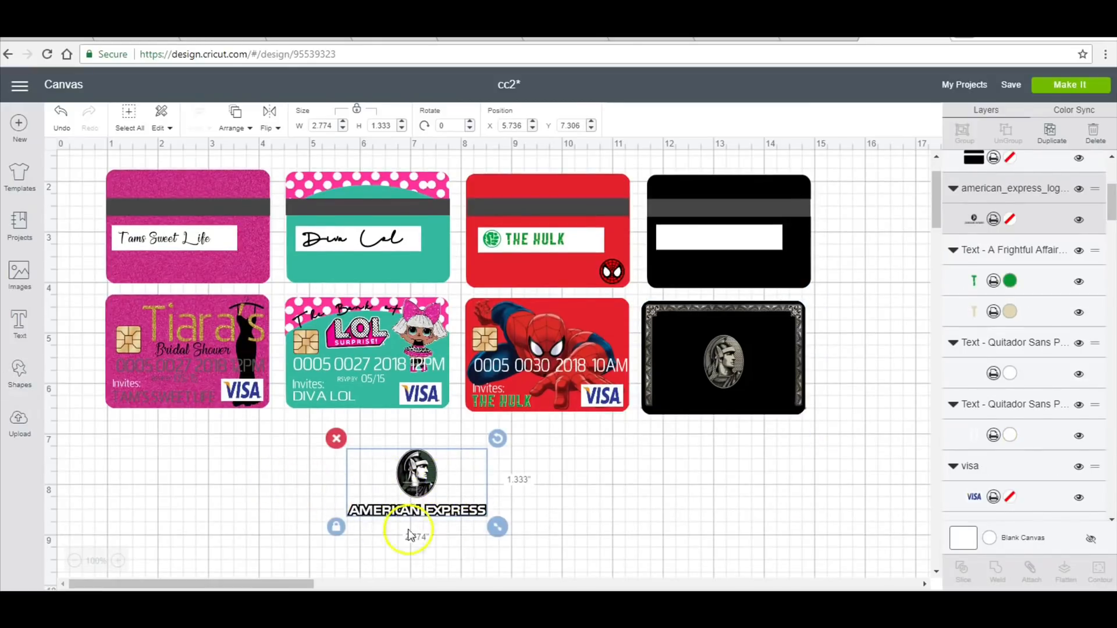
{"action": "mouse_move", "coordinate": [556, 495]}
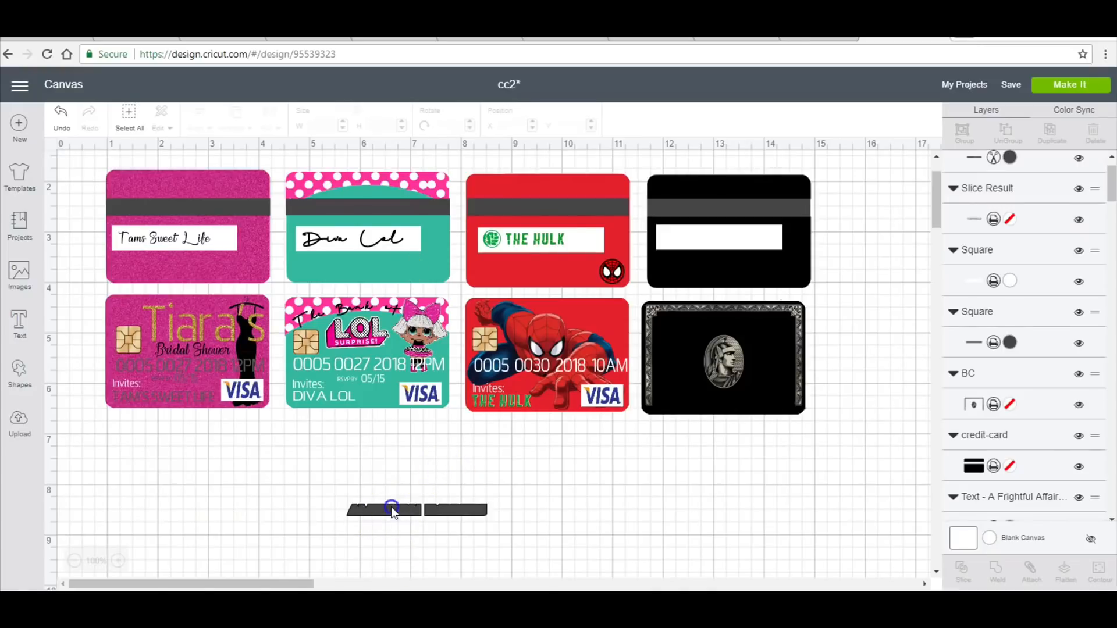
Step: Colour the sliced backing piece beige #E1D7B6 and select the AMERICAN EXPRESS wordmark
{"action": "left_click", "coordinate": [392, 509]}
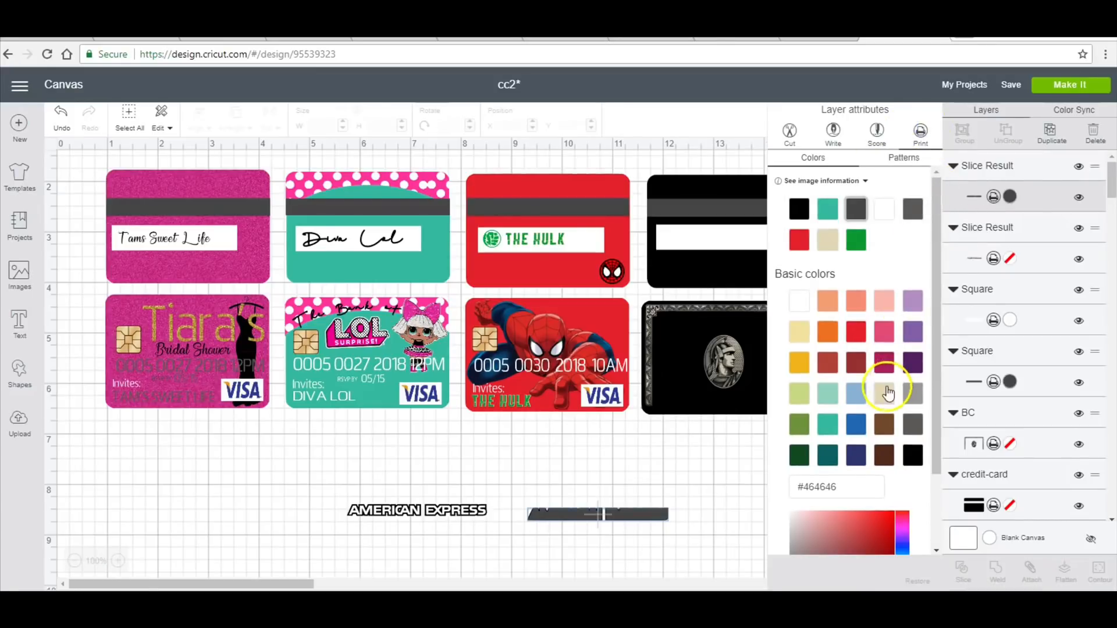
{"action": "left_click", "coordinate": [883, 392]}
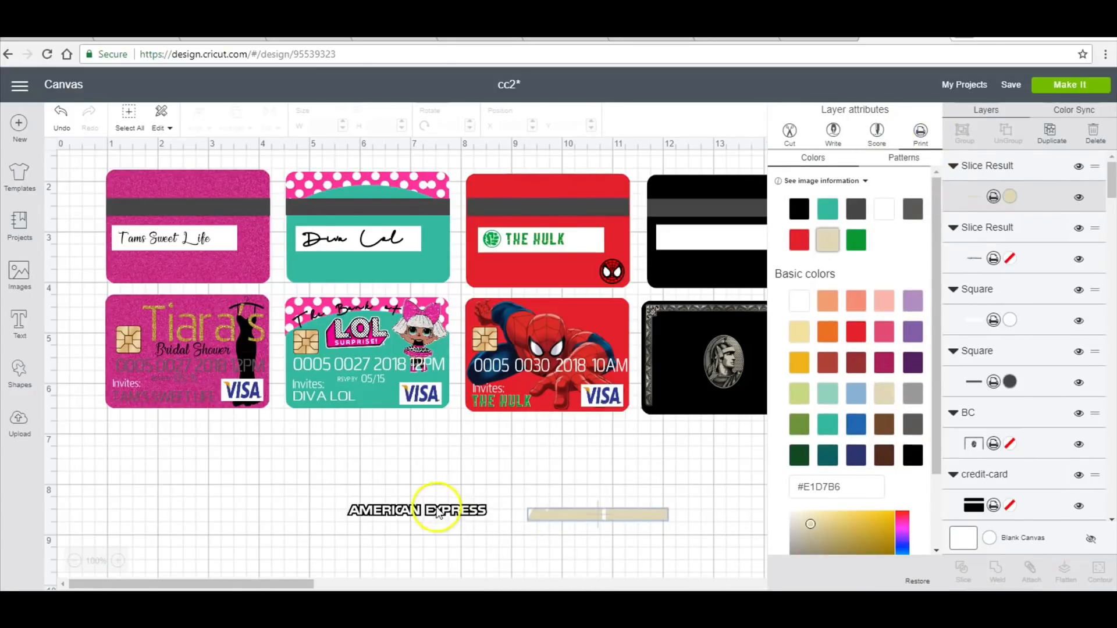
{"action": "left_click", "coordinate": [417, 510]}
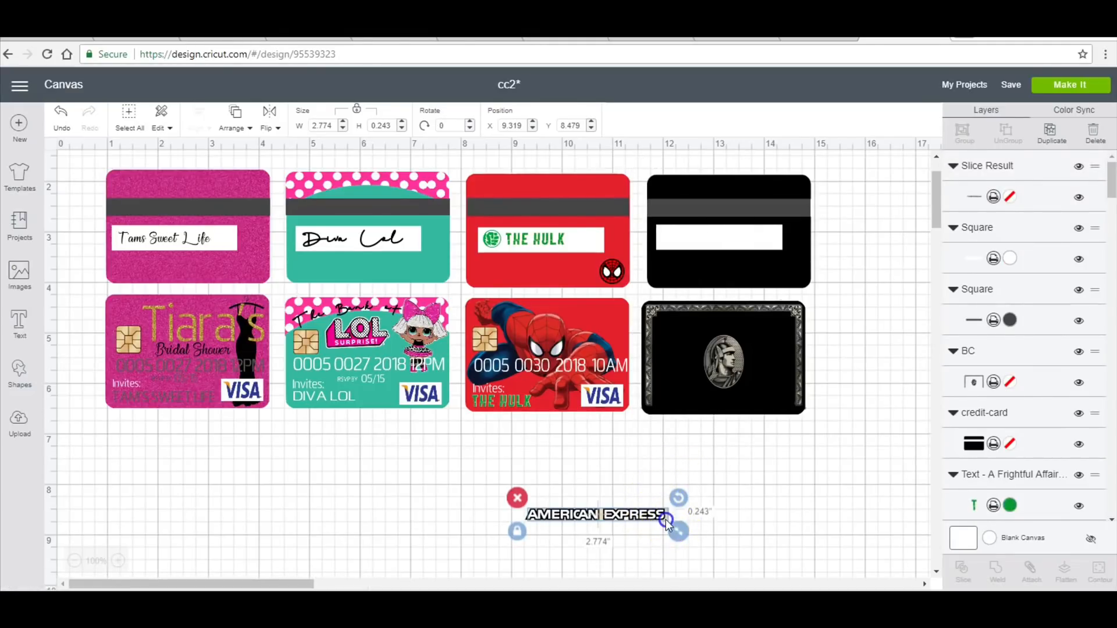
Step: Move the grouped wordmark to the top of the black card front
{"action": "scroll", "scroll_direction": "down", "scroll_amount": 3}
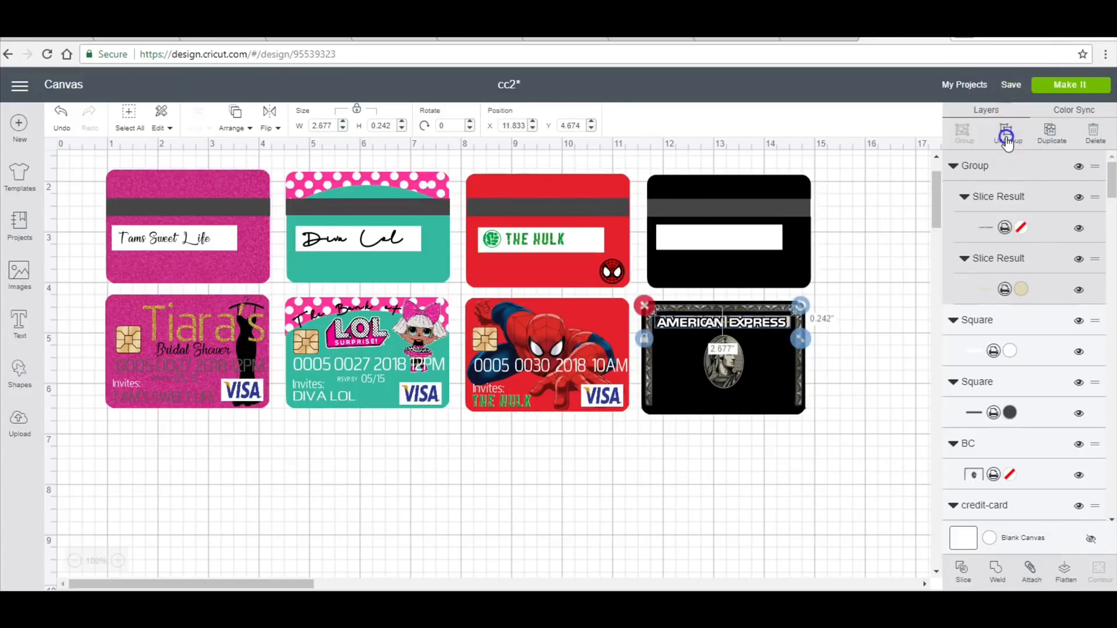
{"action": "left_click", "coordinate": [1006, 132]}
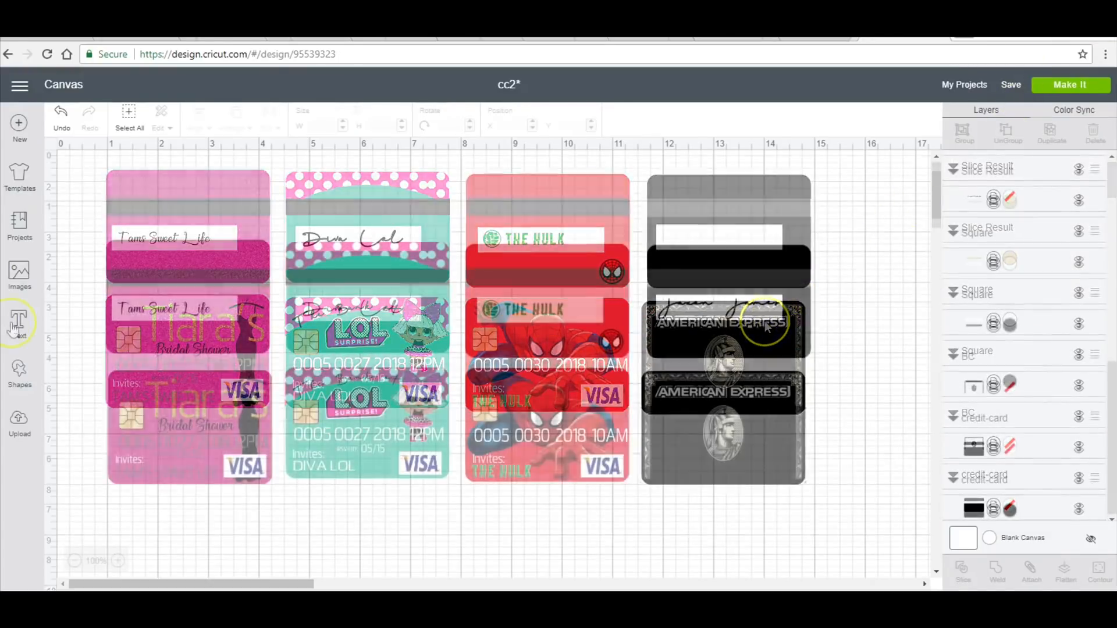
{"action": "left_click", "coordinate": [19, 322]}
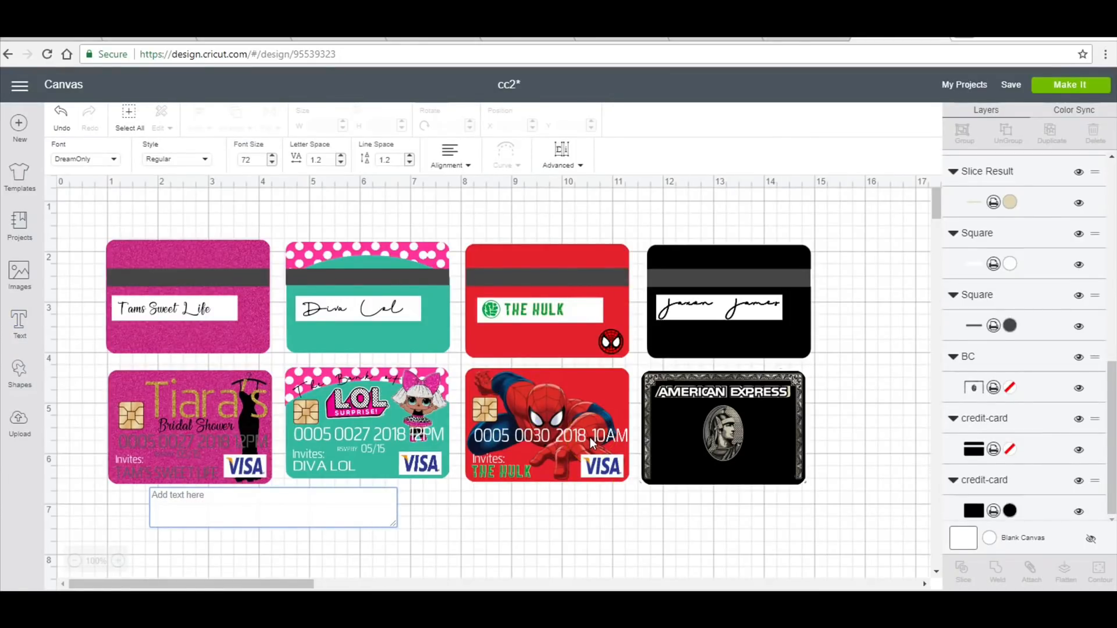
Step: Type the cardholder name Jaxon James as a new DreamOnly script text
{"action": "type", "text": "Jaxon J"}
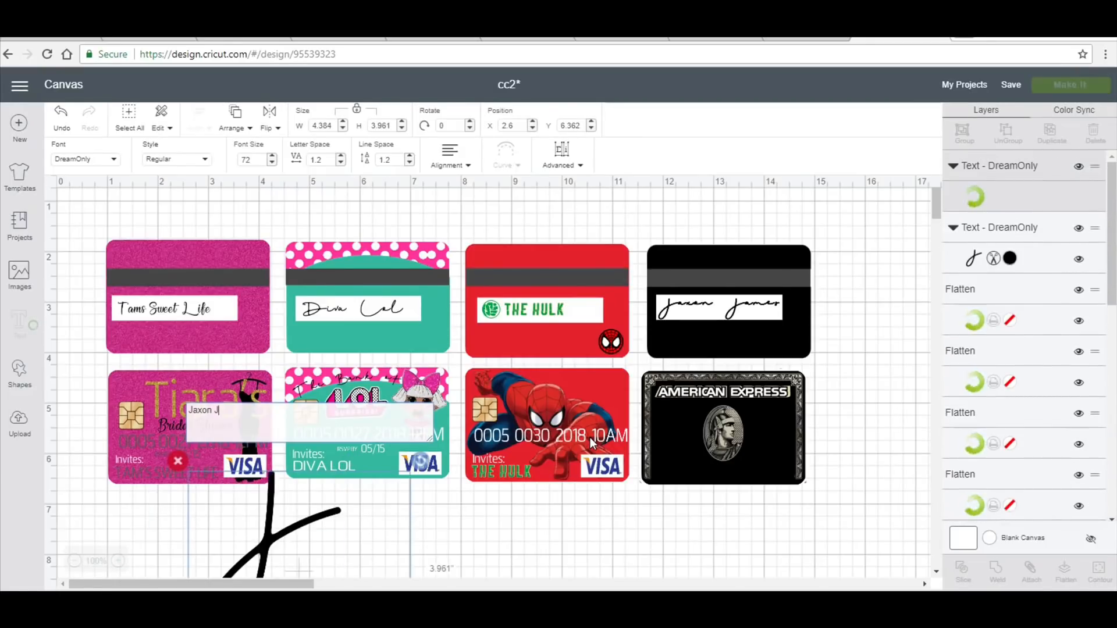
{"action": "type", "text": "ames"}
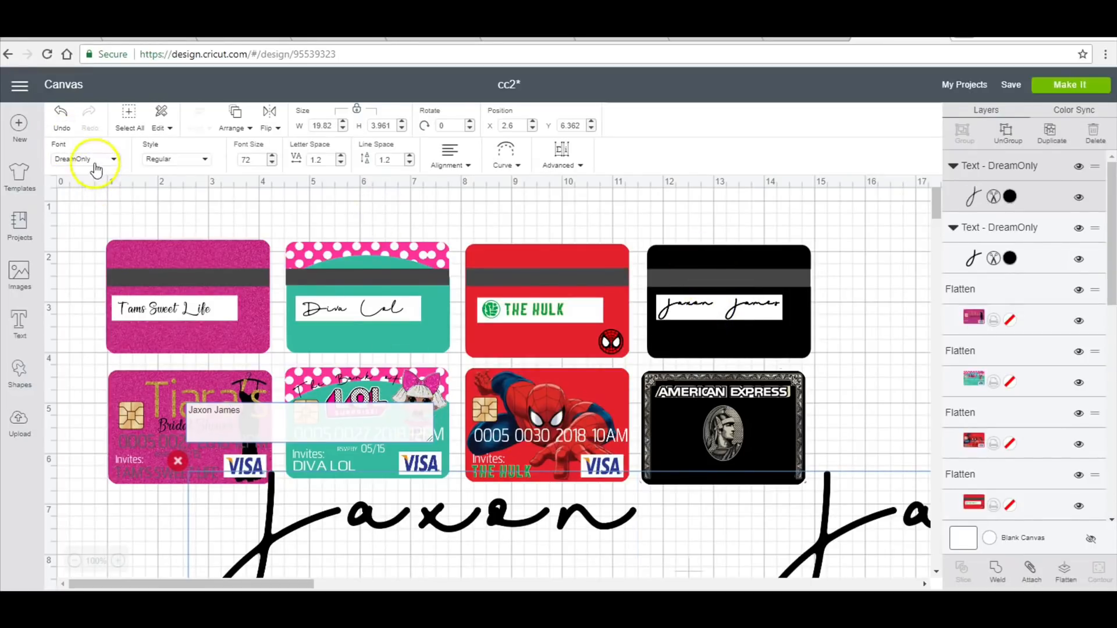
Step: Switch the Jaxon James name to the Quitador Sans Pro Regular font
{"action": "left_click", "coordinate": [97, 159]}
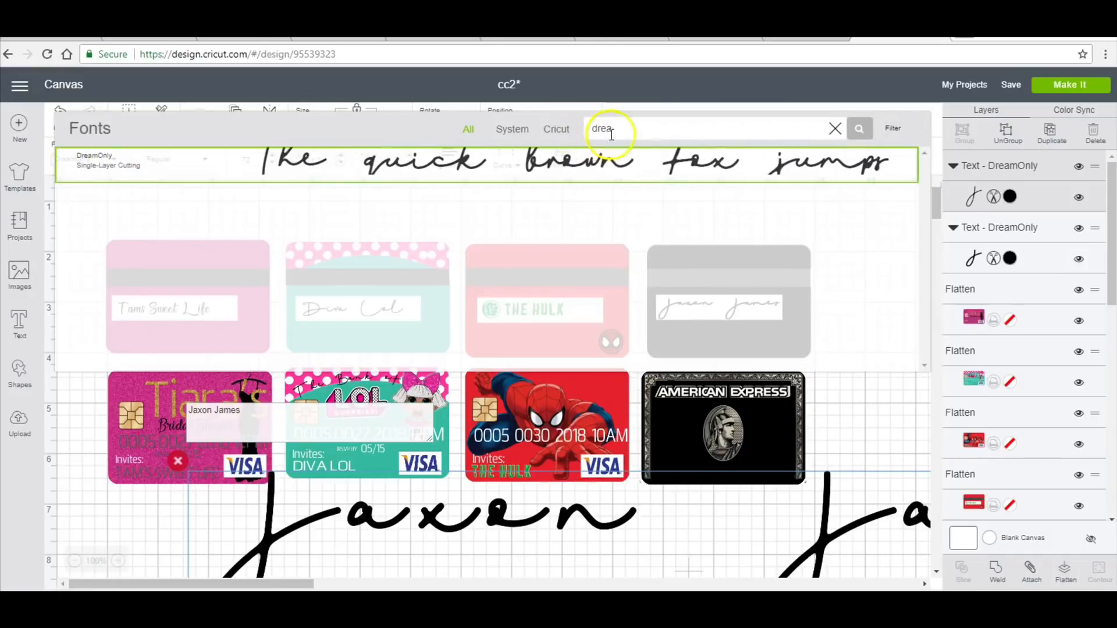
{"action": "type", "text": "q"}
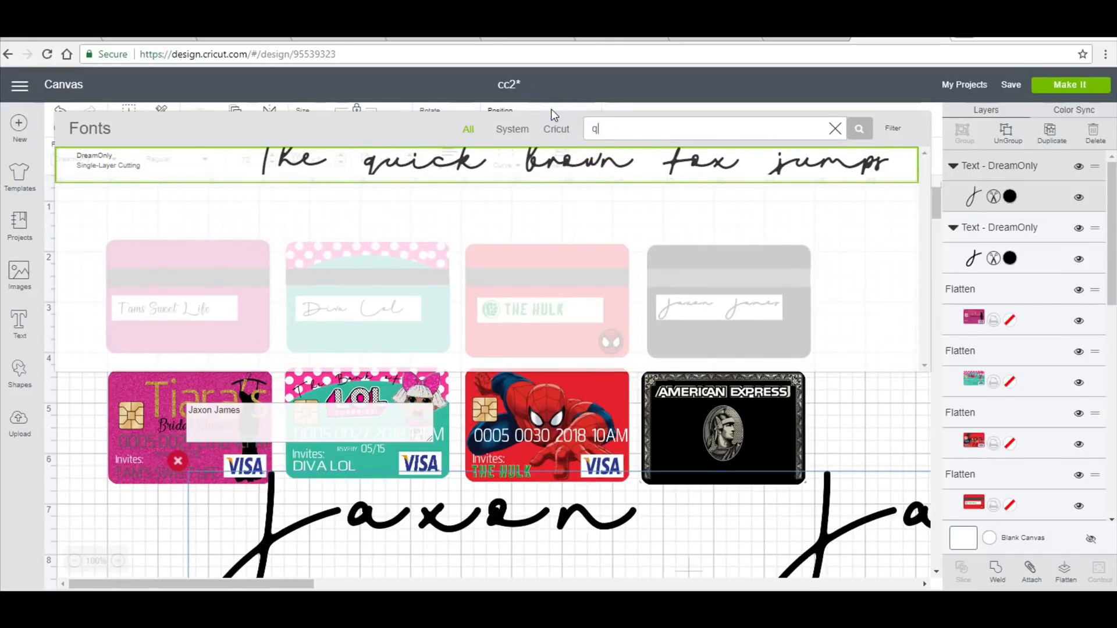
{"action": "type", "text": "uit"}
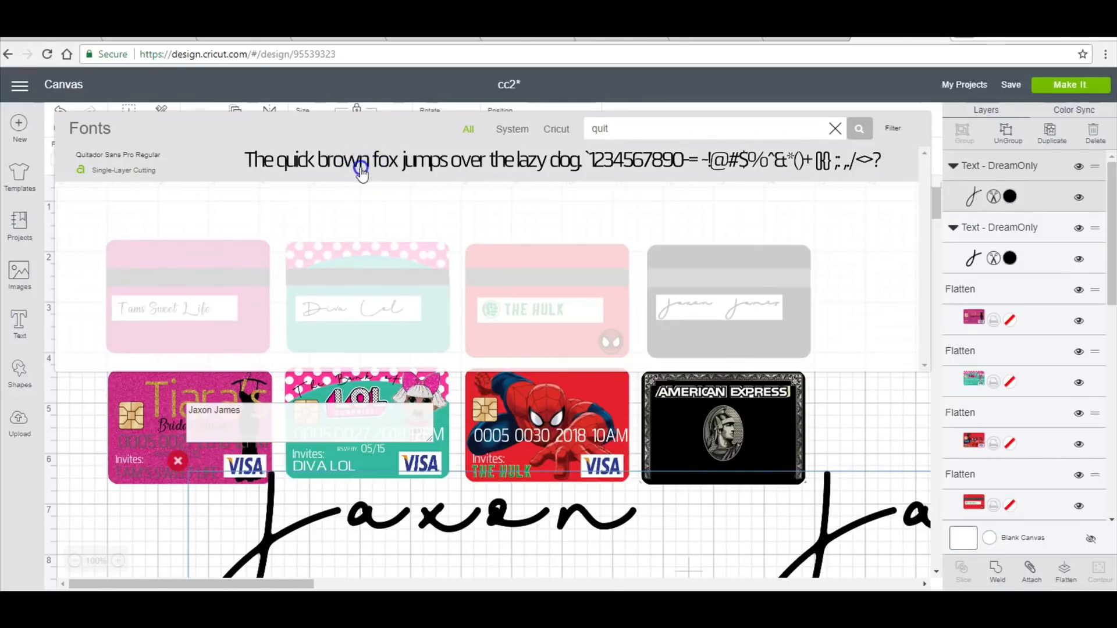
{"action": "left_click", "coordinate": [118, 154]}
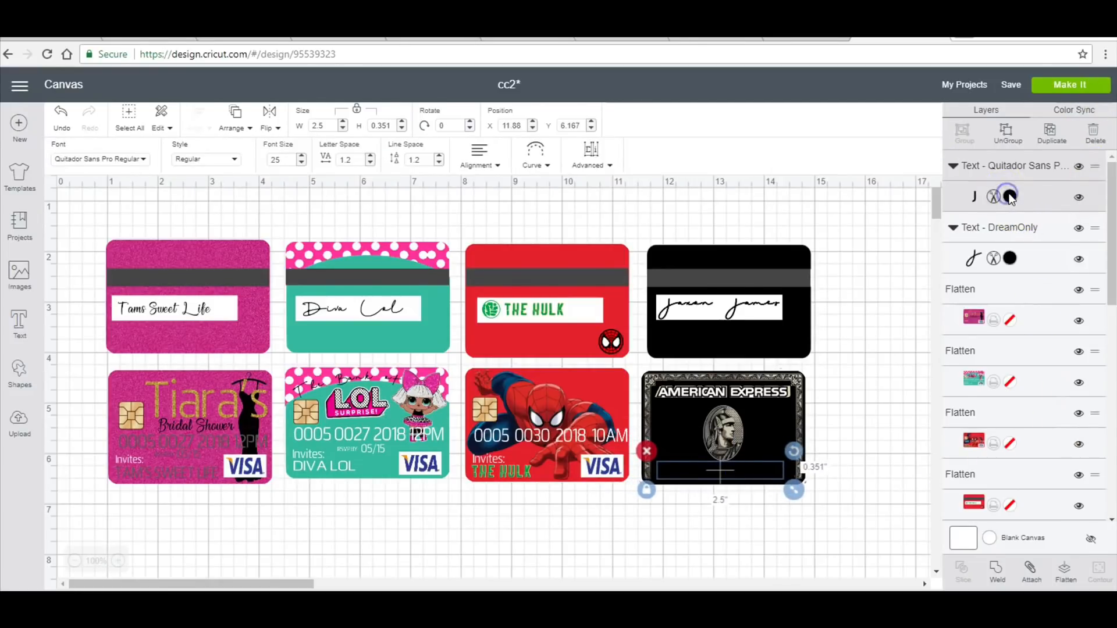
{"action": "left_click", "coordinate": [1010, 196]}
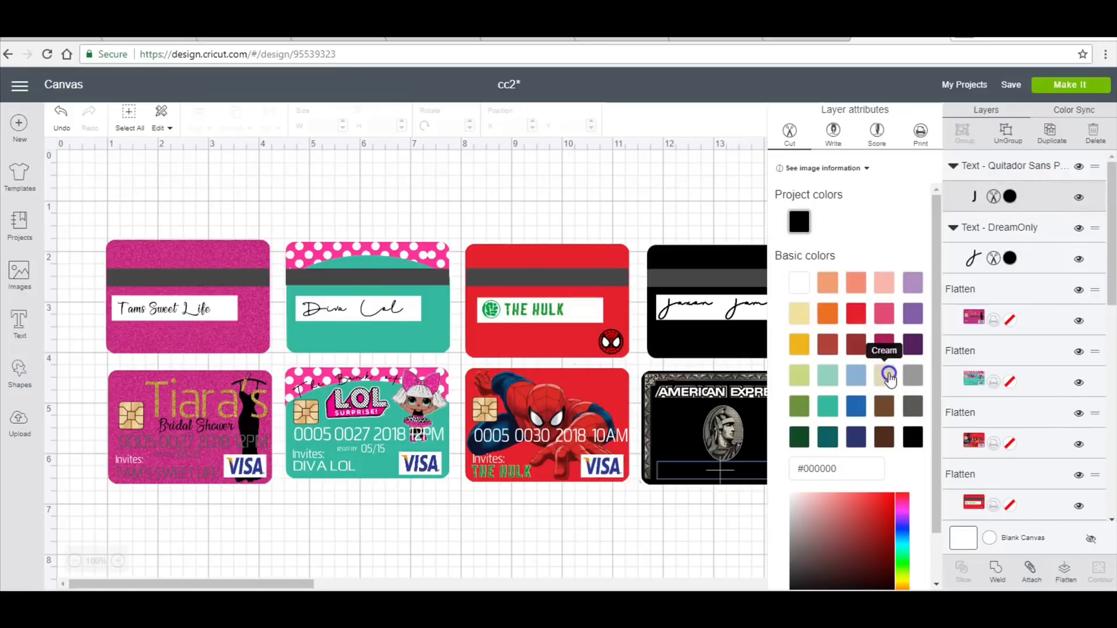
{"action": "left_click", "coordinate": [883, 376]}
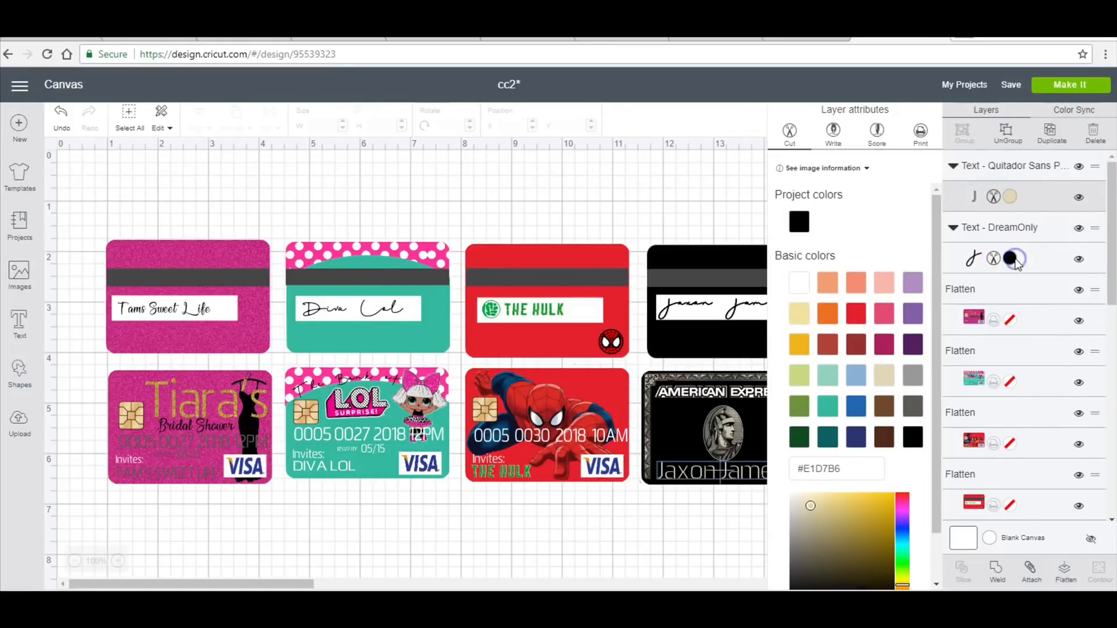
{"action": "left_click", "coordinate": [20, 322]}
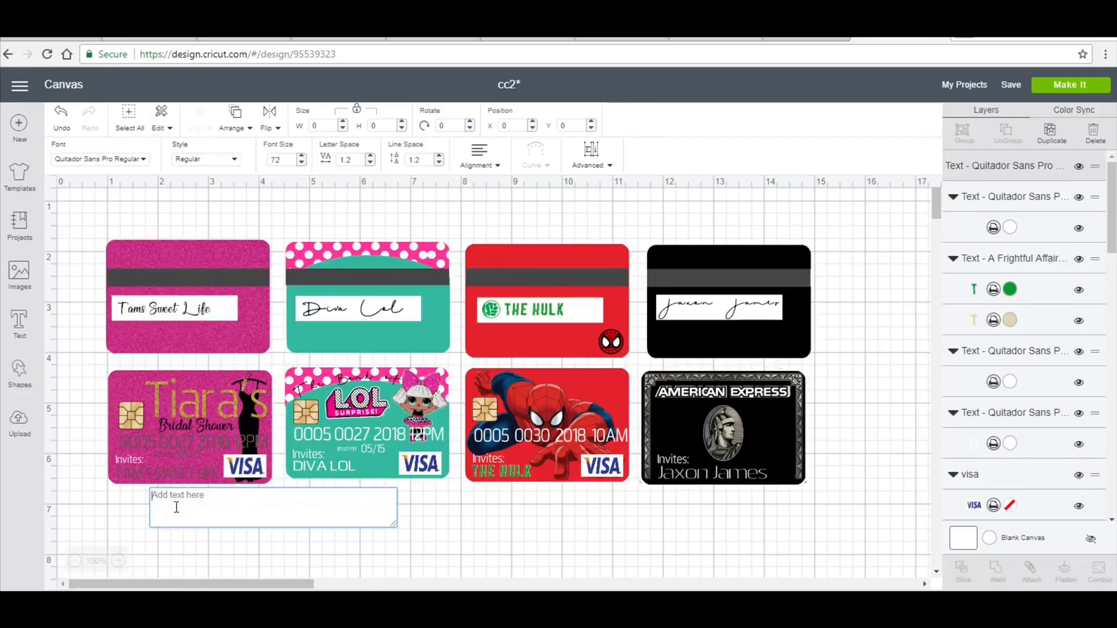
{"action": "mouse_move", "coordinate": [179, 523]}
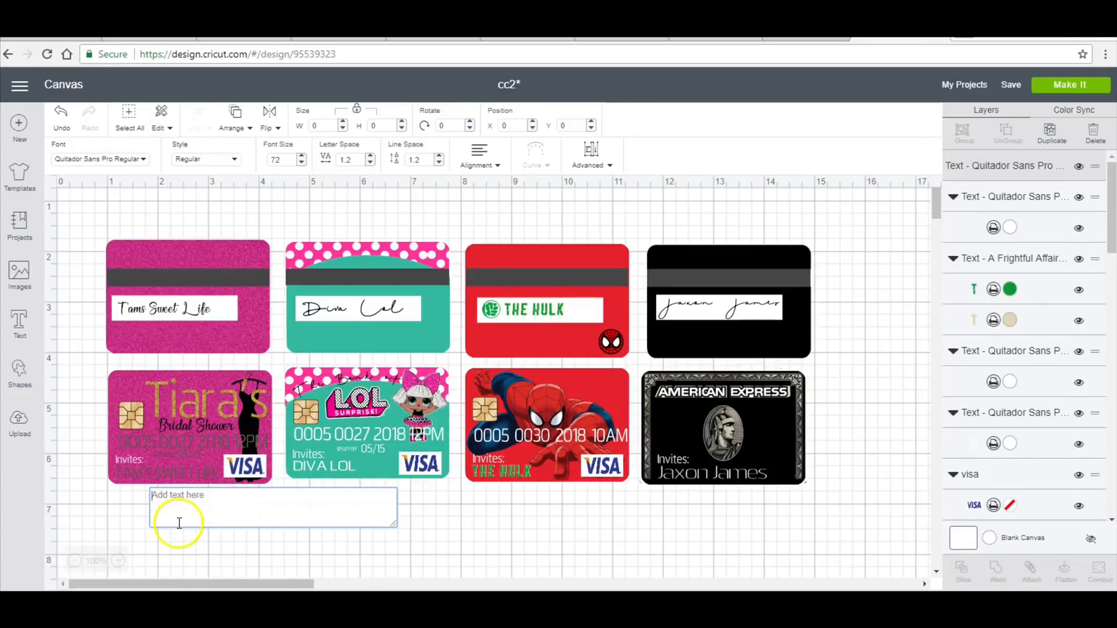
{"action": "mouse_move", "coordinate": [197, 487]}
{"action": "type", "text": "0011"}
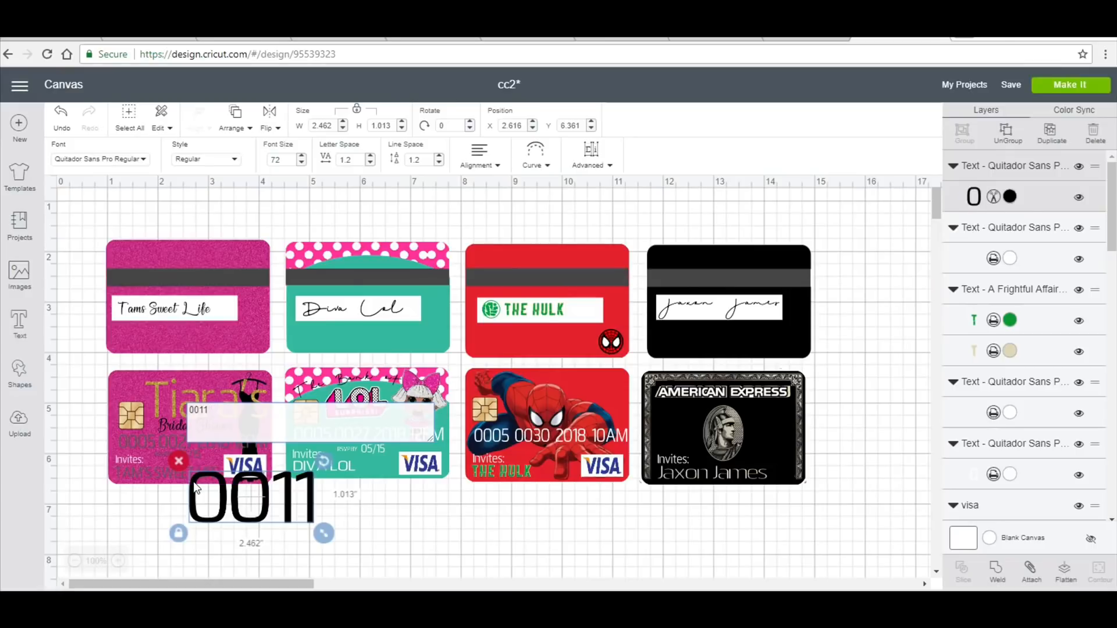
{"action": "left_click", "coordinate": [214, 409]}
{"action": "type", "text": " 002"}
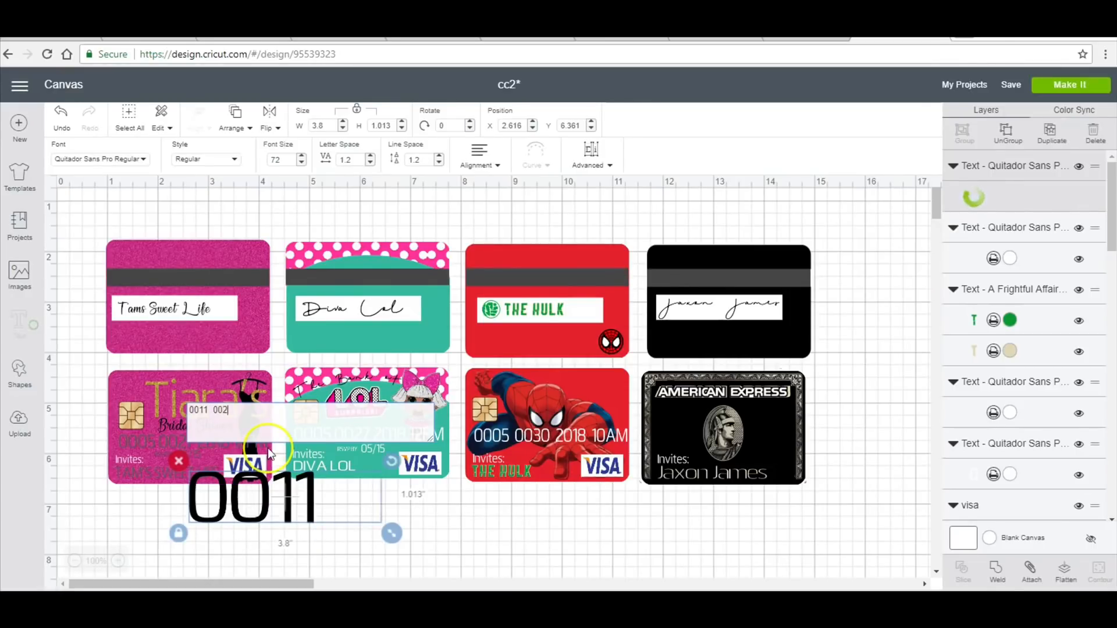
{"action": "type", "text": "8  2"}
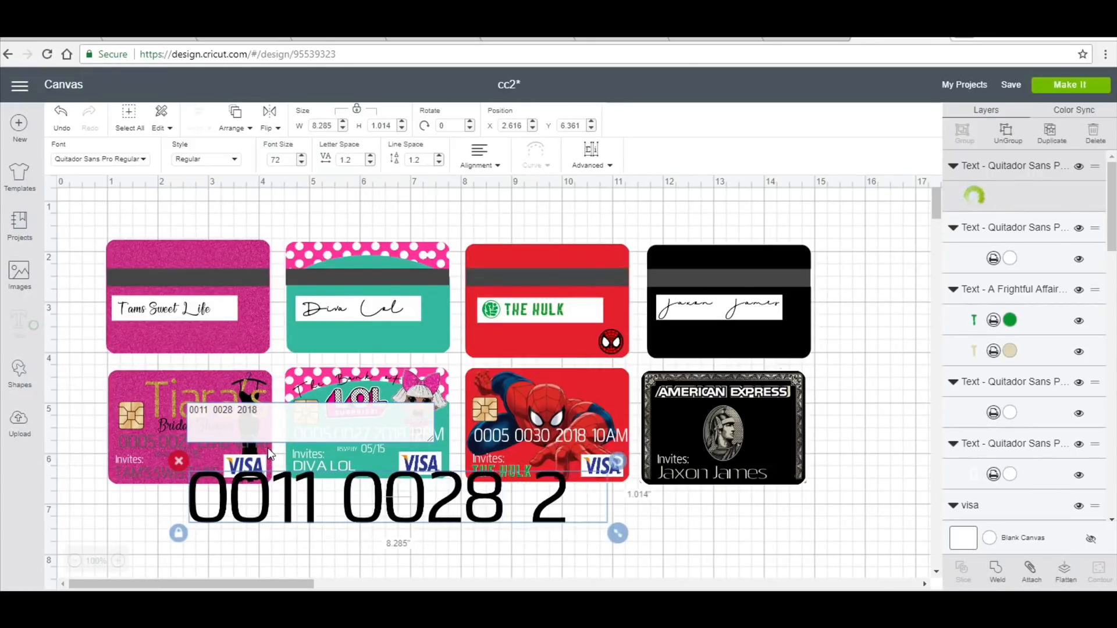
{"action": "type", "text": "018"}
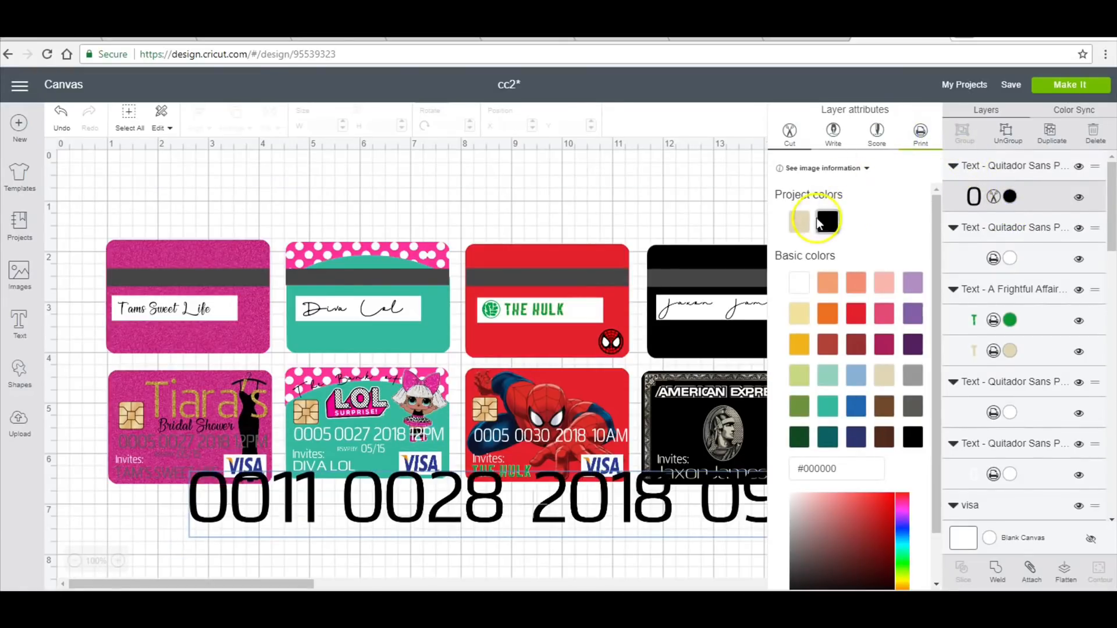
Step: Recolour the card number text to white and select its size field for resizing
{"action": "left_click", "coordinate": [800, 220]}
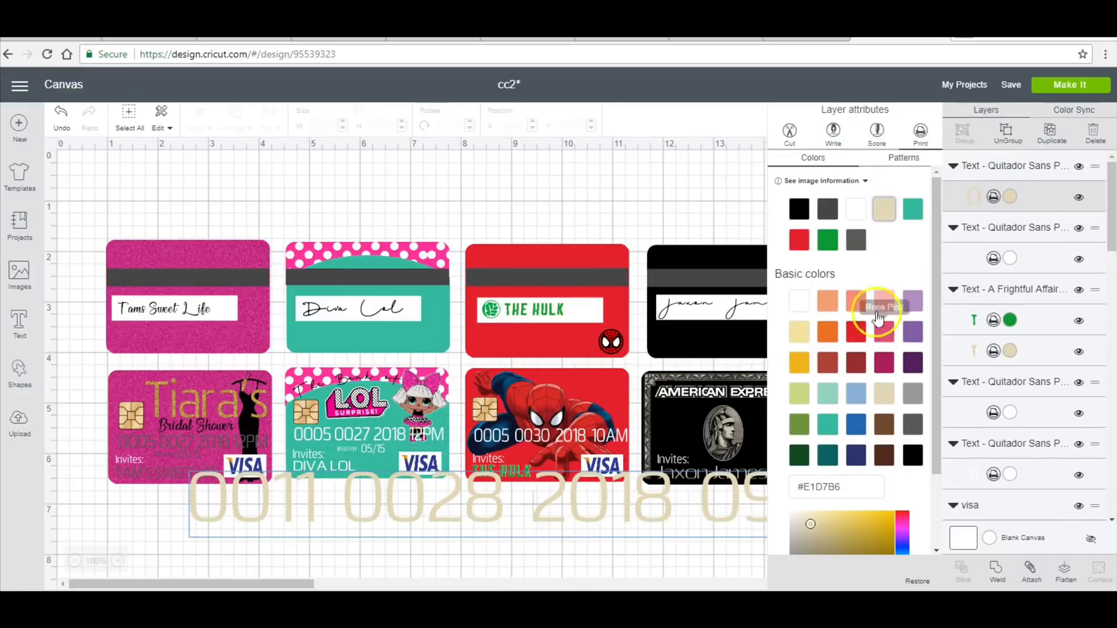
{"action": "left_click", "coordinate": [855, 209]}
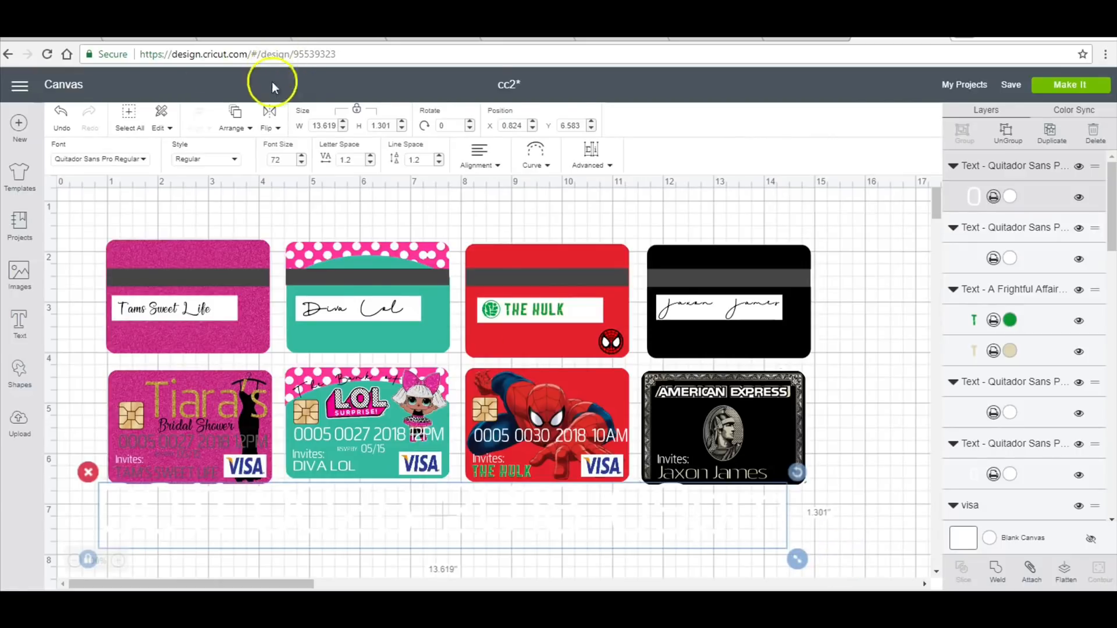
{"action": "triple_click", "coordinate": [323, 126]}
{"action": "type", "text": "2.75"}
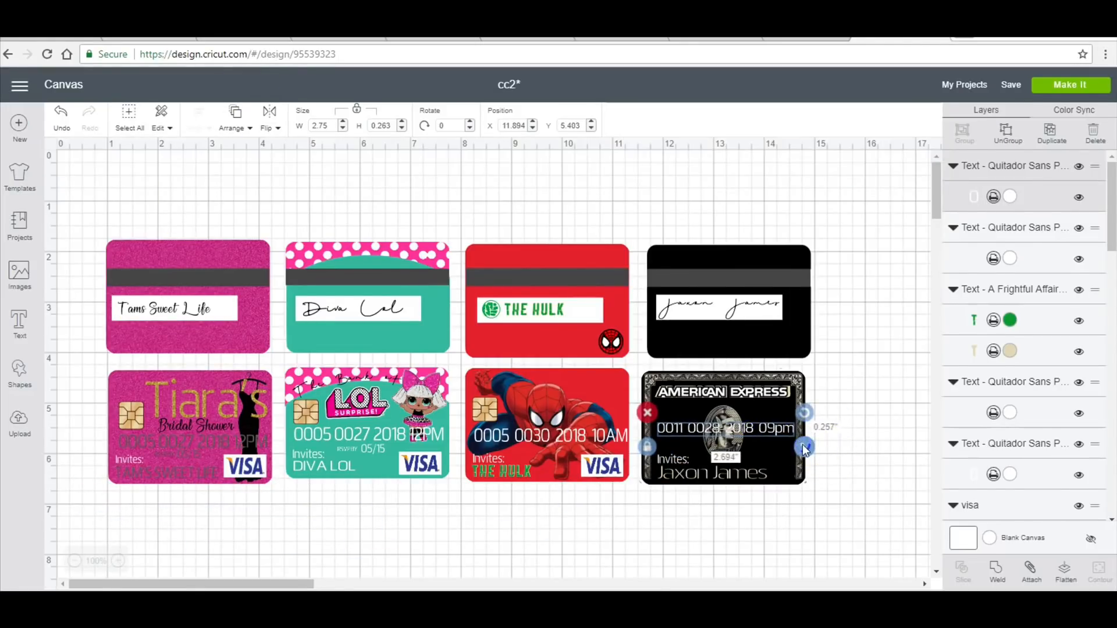
{"action": "double_click", "coordinate": [722, 428]}
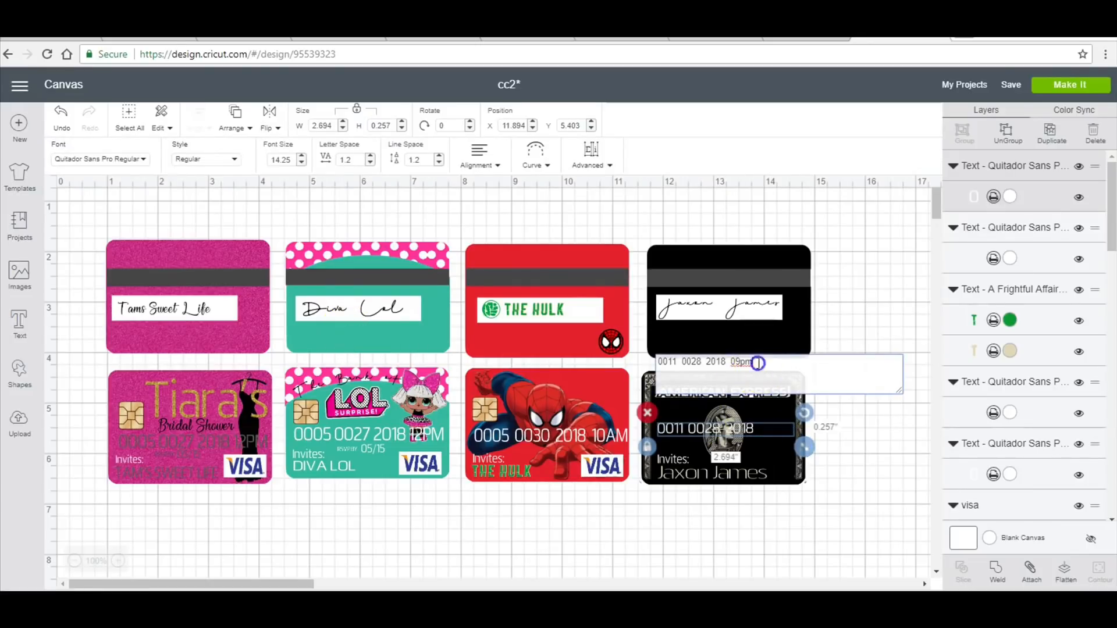
{"action": "type", "text": "PM"}
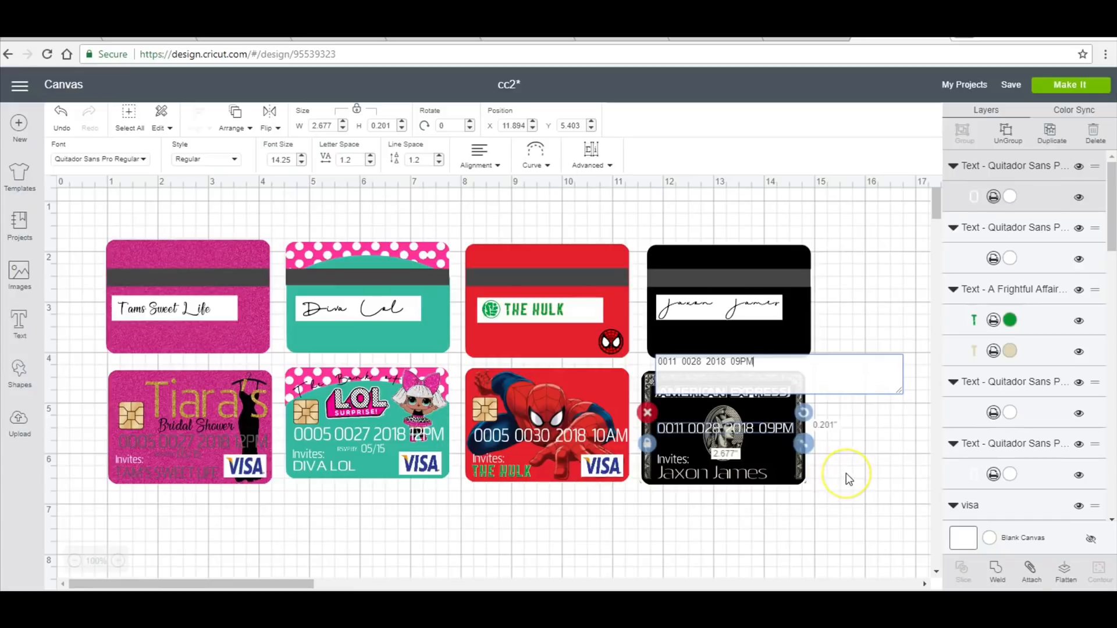
{"action": "left_click", "coordinate": [855, 474]}
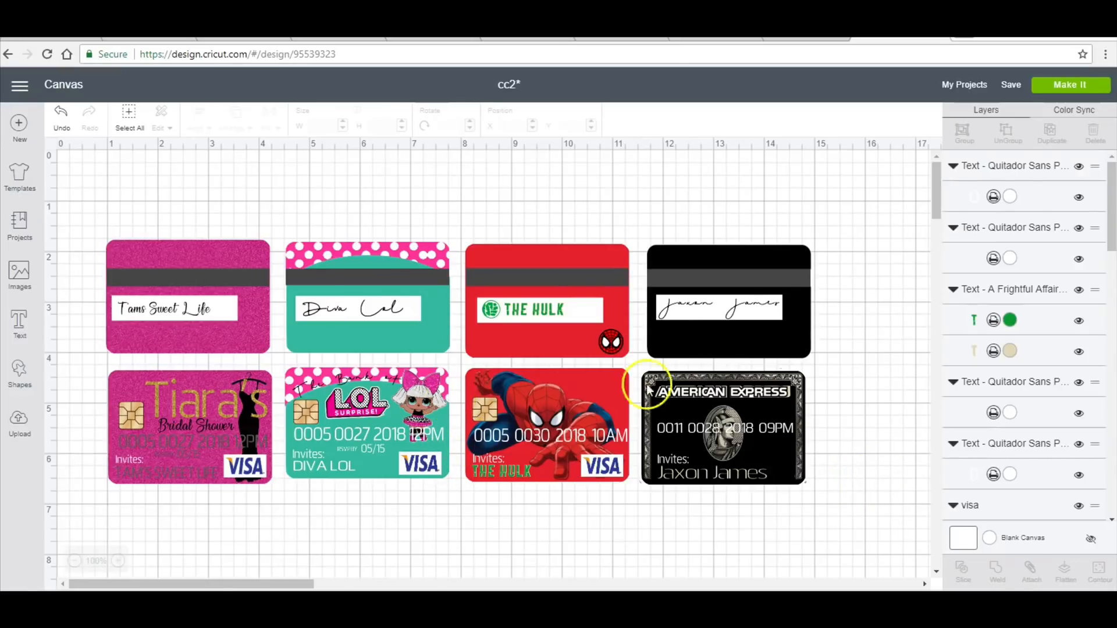
{"action": "mouse_move", "coordinate": [683, 347]}
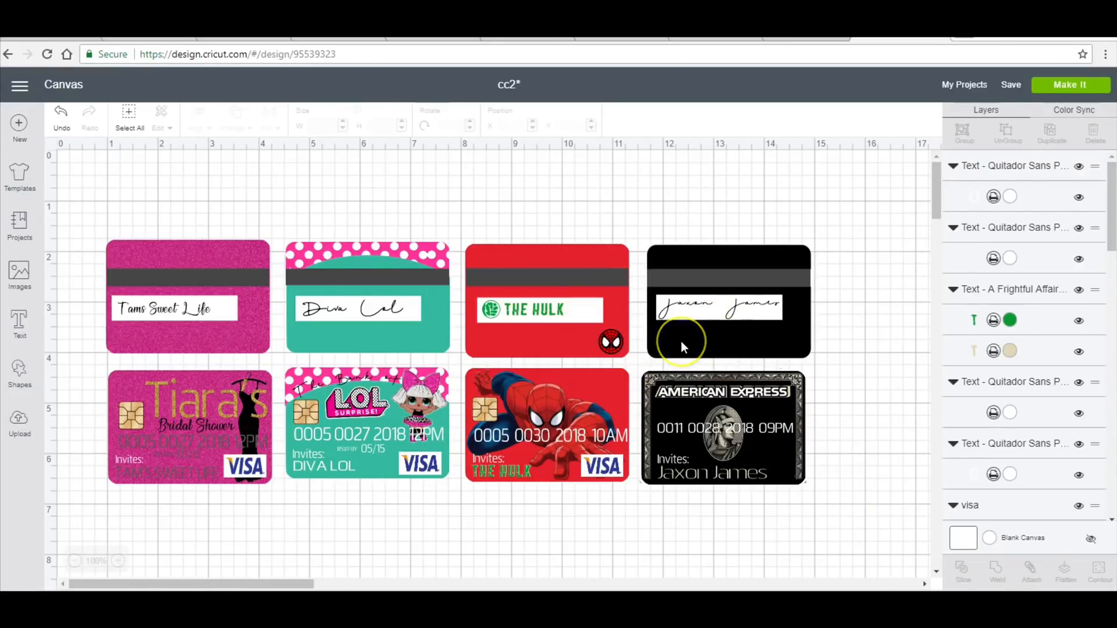
{"action": "mouse_move", "coordinate": [694, 335]}
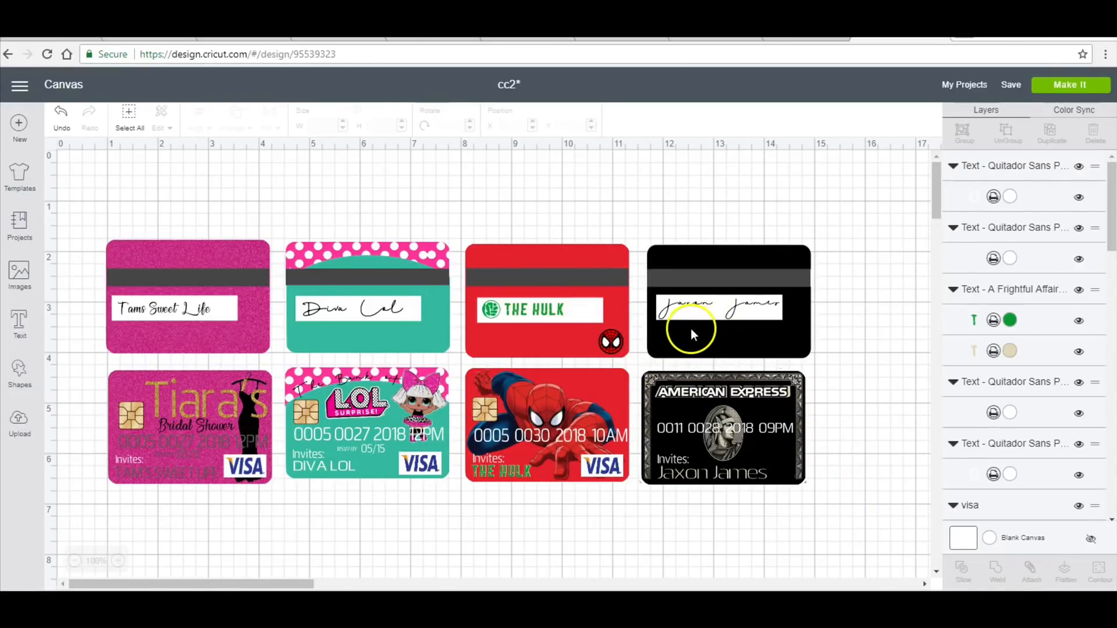
{"action": "mouse_move", "coordinate": [751, 321]}
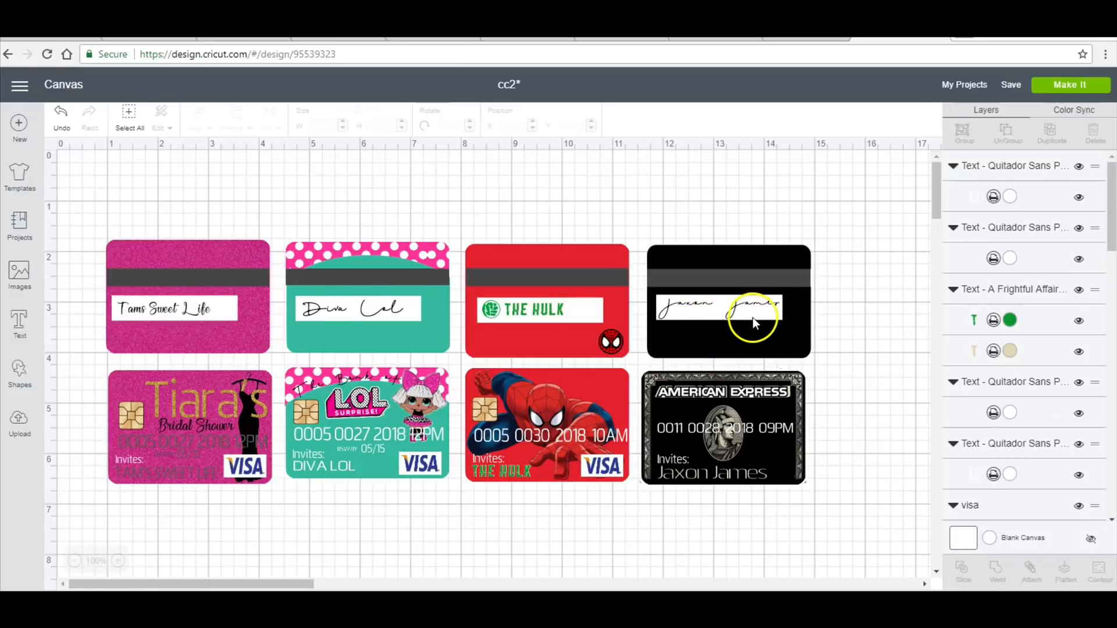
{"action": "mouse_move", "coordinate": [734, 360]}
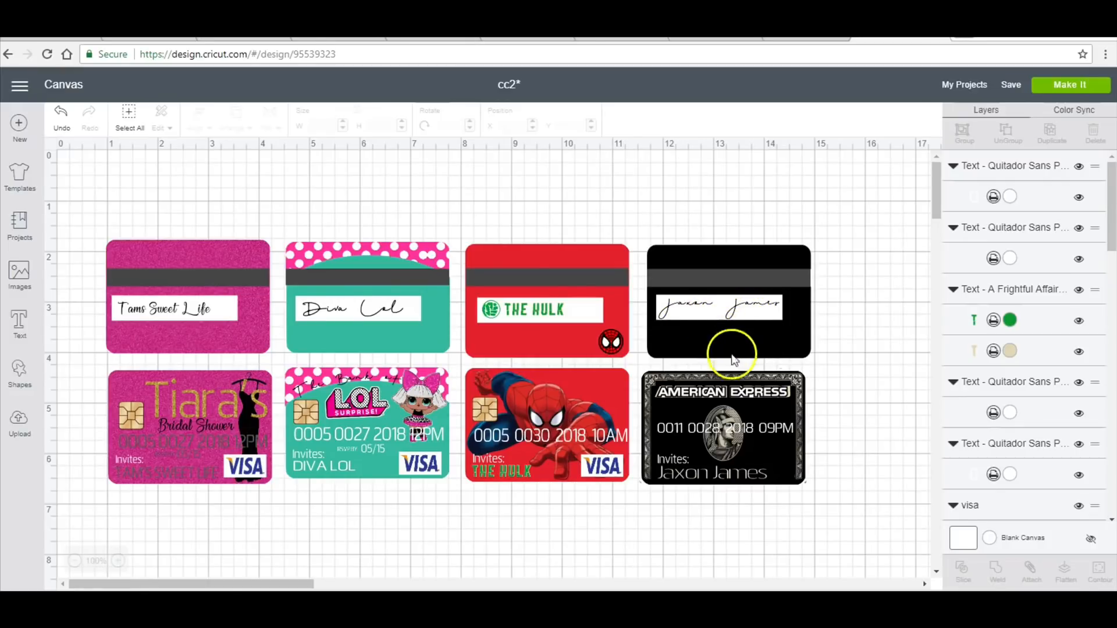
{"action": "mouse_move", "coordinate": [694, 356]}
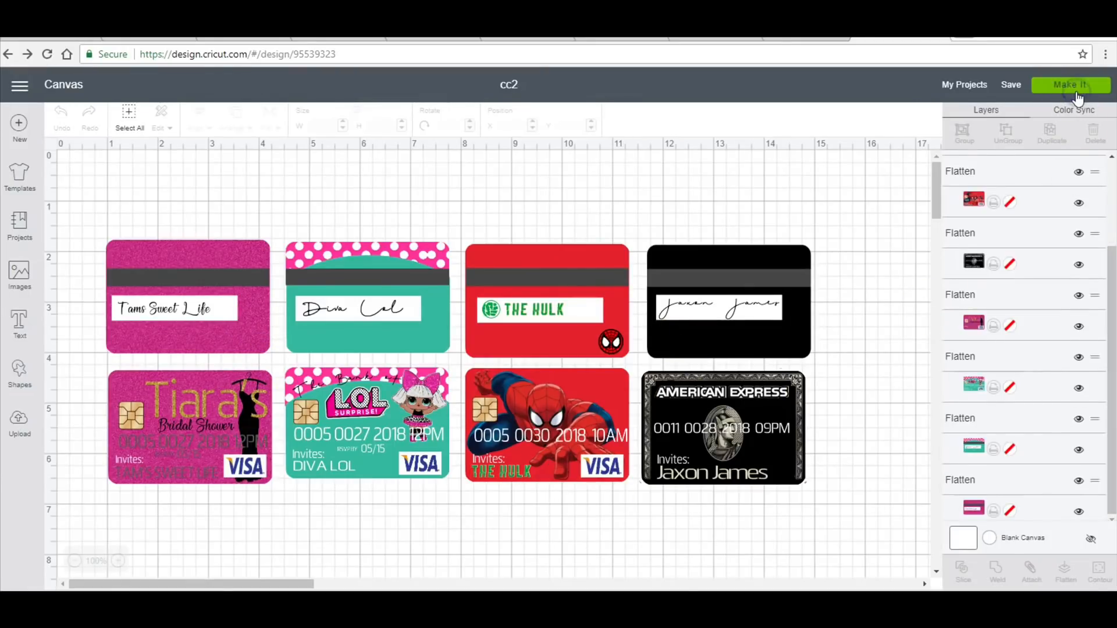
Step: Send the card sheet through Make It to the Send To Printer setup
{"action": "left_click", "coordinate": [1070, 84]}
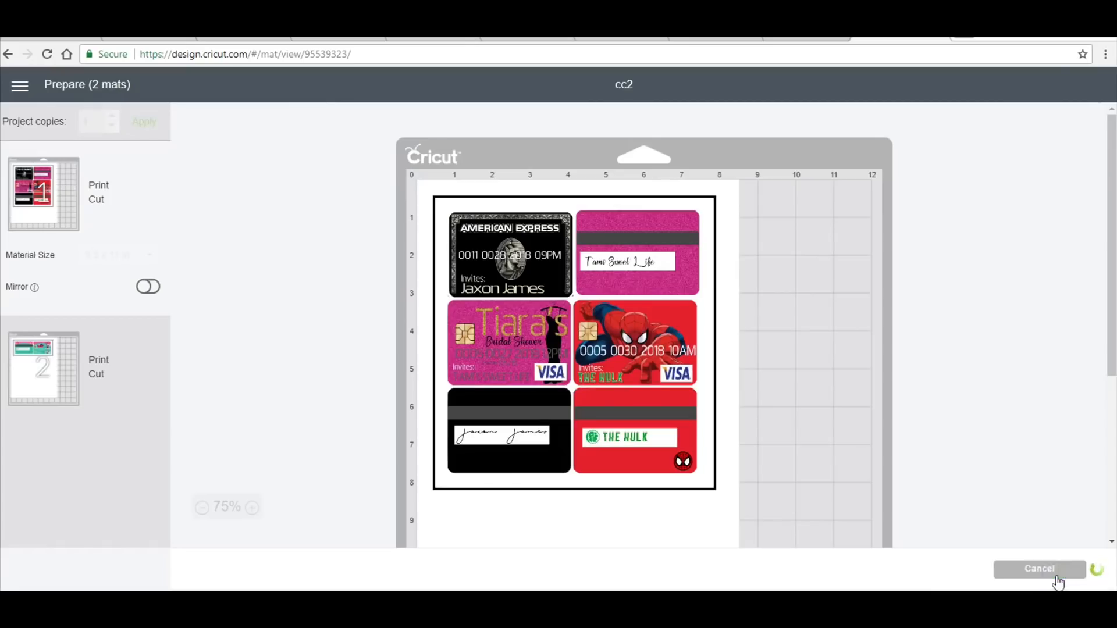
{"action": "left_click", "coordinate": [1095, 569]}
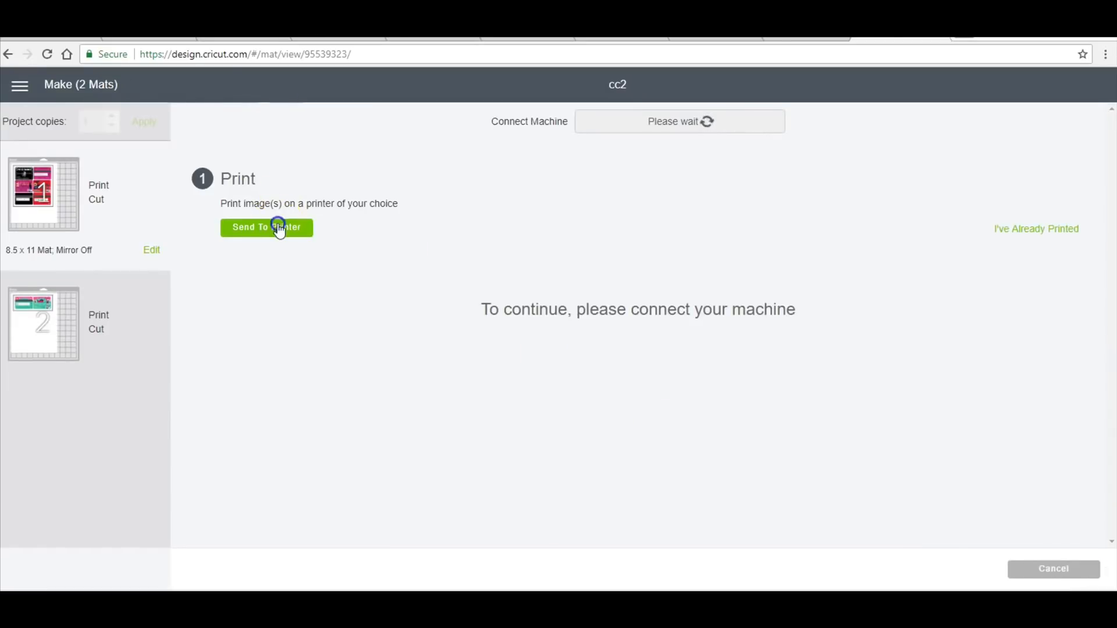
{"action": "left_click", "coordinate": [266, 226]}
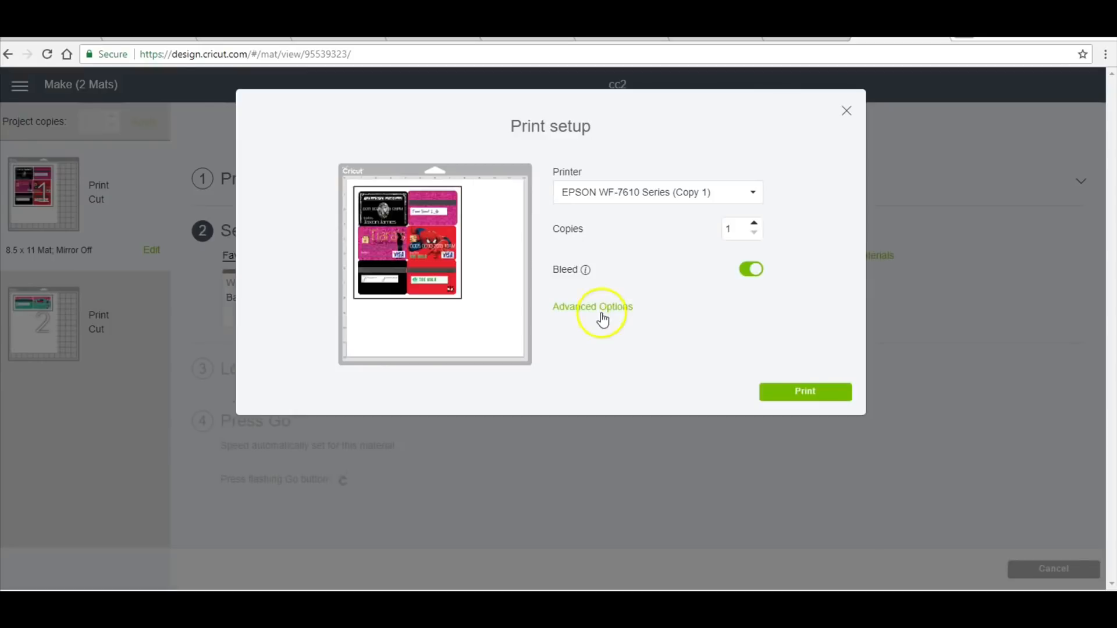
Step: Set the Epson preferences to Super B document size on Card Stock paper and confirm
{"action": "left_click", "coordinate": [804, 391]}
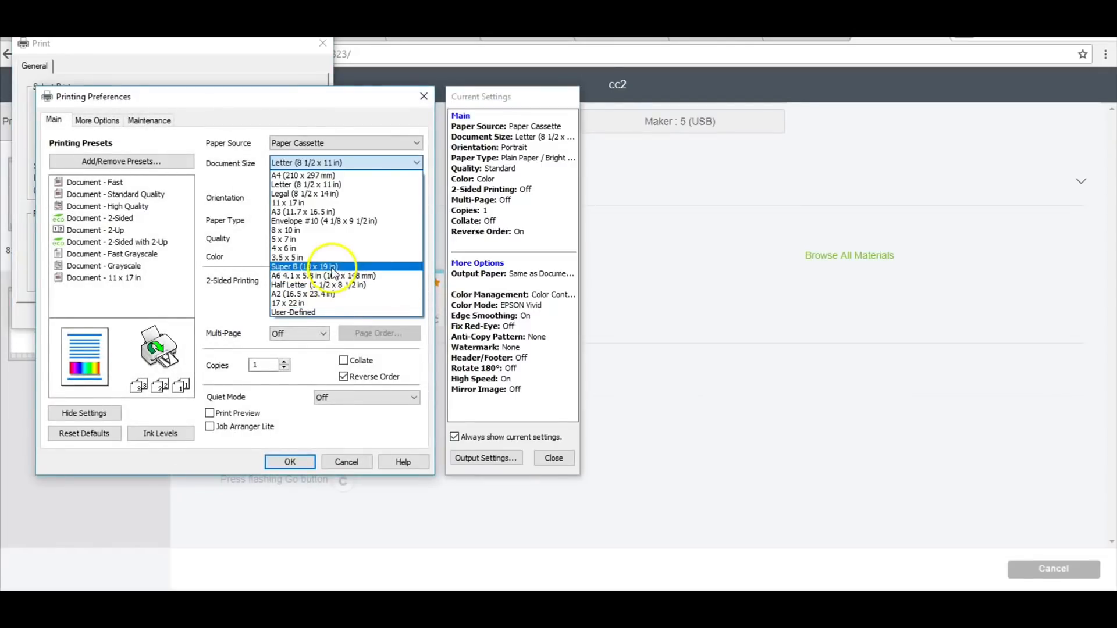
{"action": "left_click", "coordinate": [305, 265]}
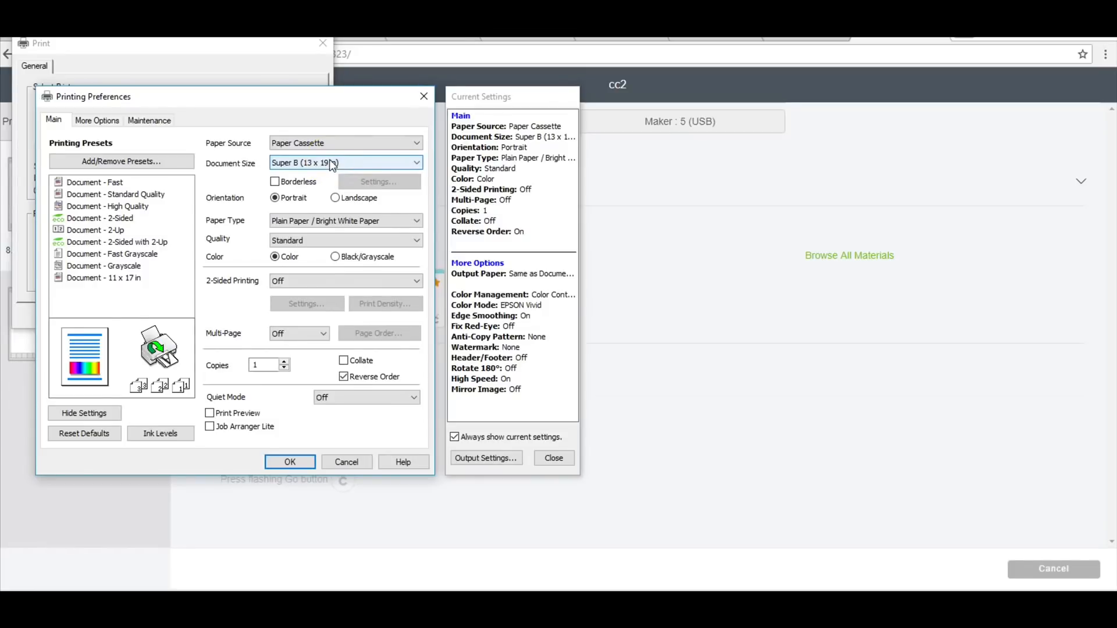
{"action": "left_click", "coordinate": [415, 220]}
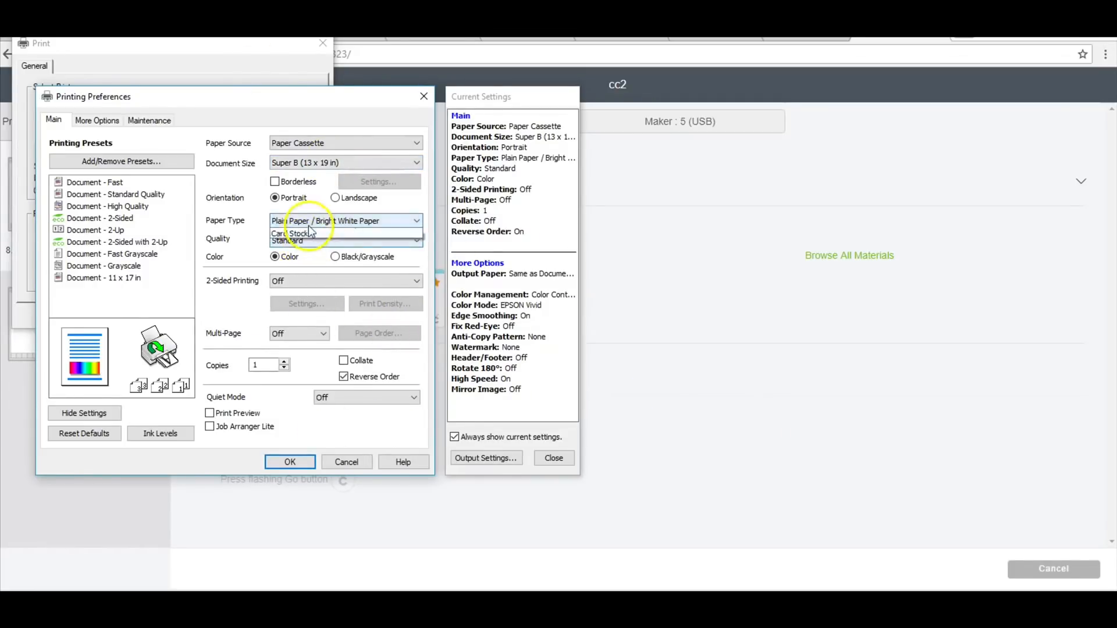
{"action": "left_click", "coordinate": [291, 233]}
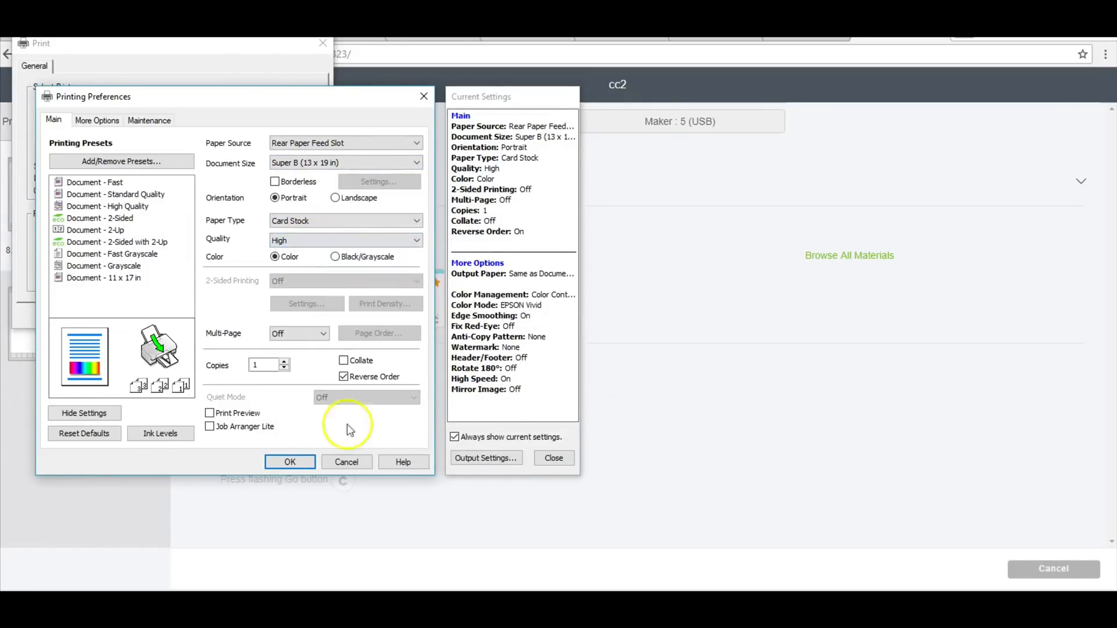
{"action": "left_click", "coordinate": [290, 462]}
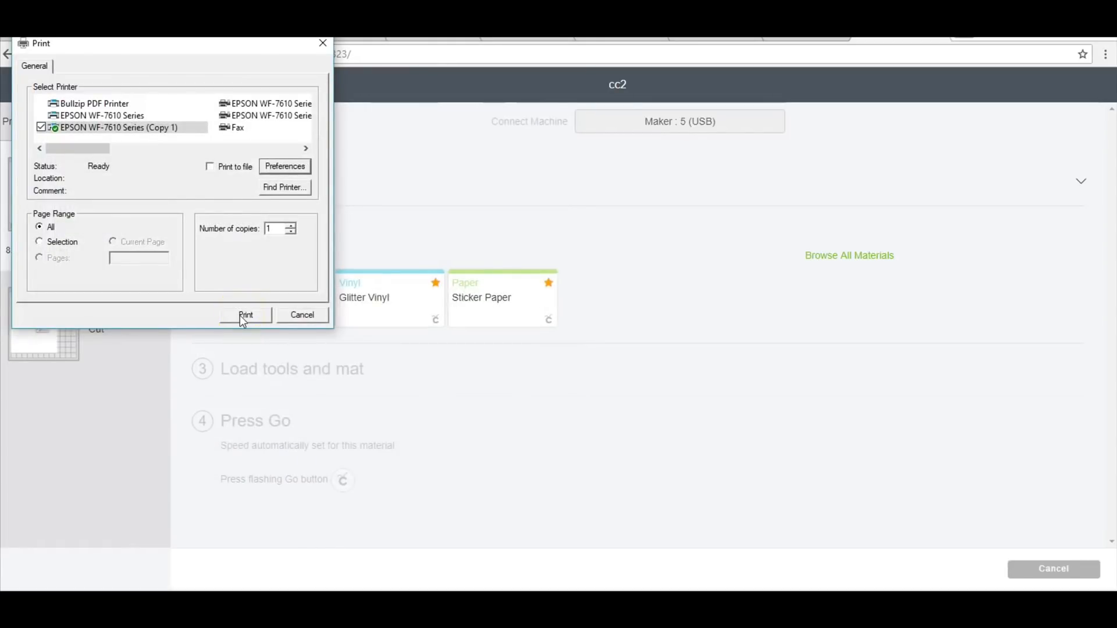